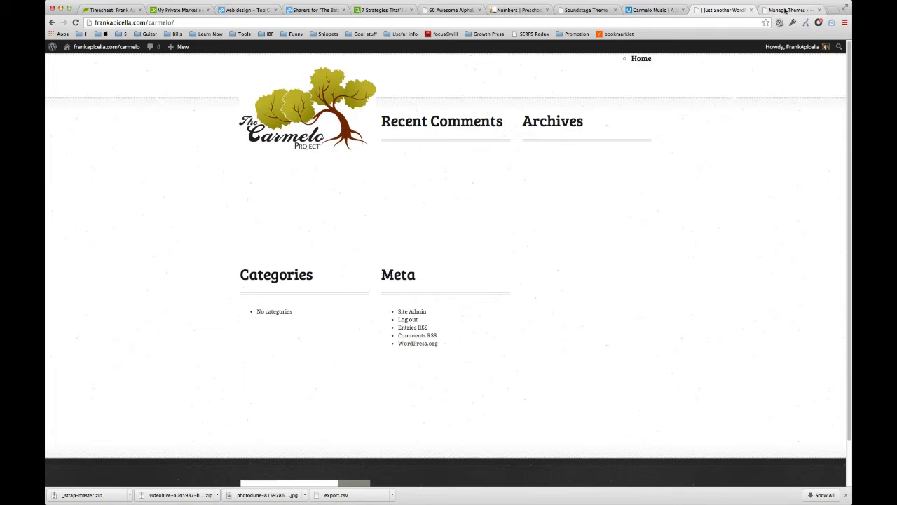
Step: Delete the Archives, Categories and Meta widgets from the Home Page Widget Area
click(789, 10)
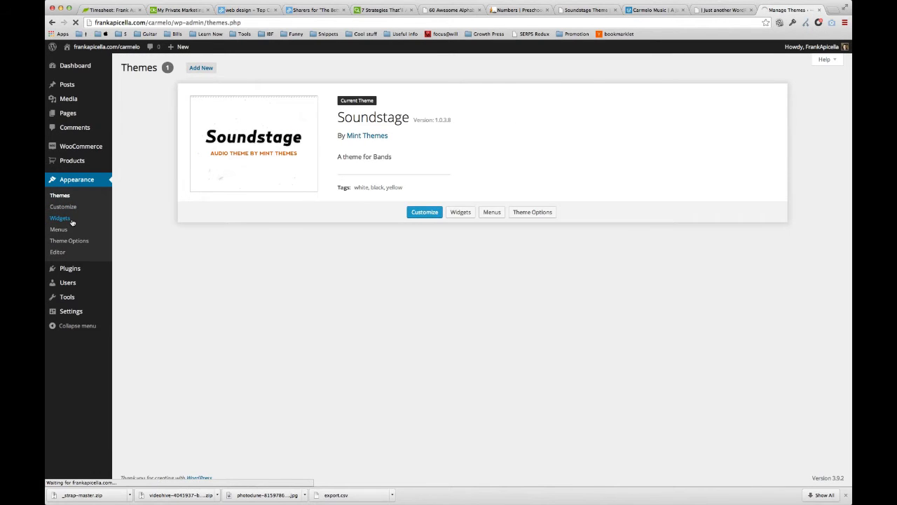
click(59, 219)
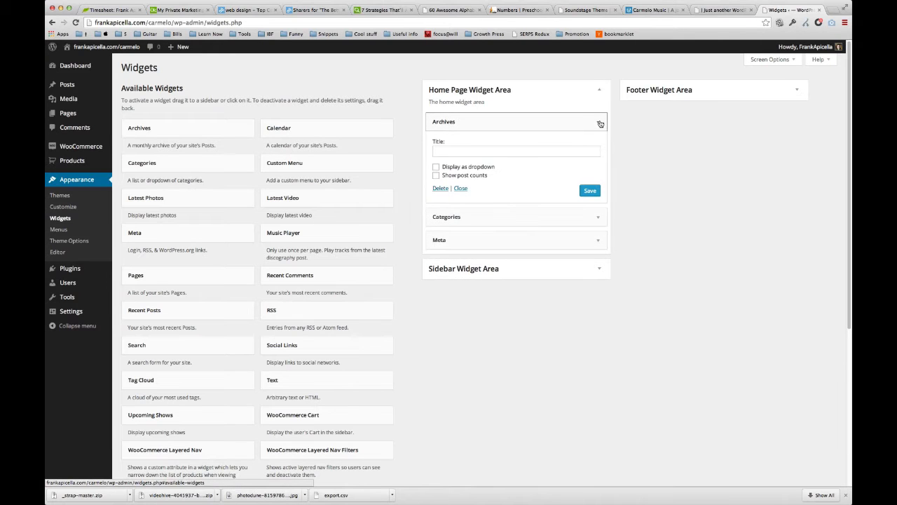
click(600, 120)
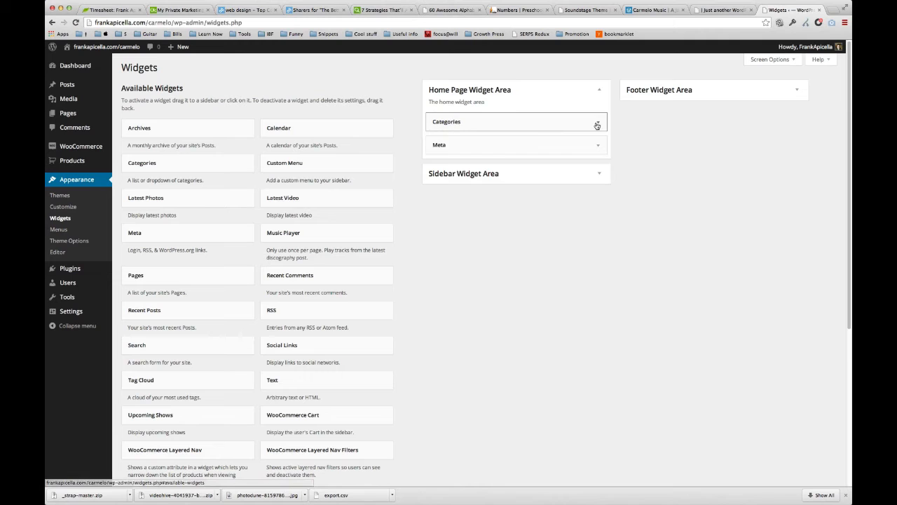
click(446, 120)
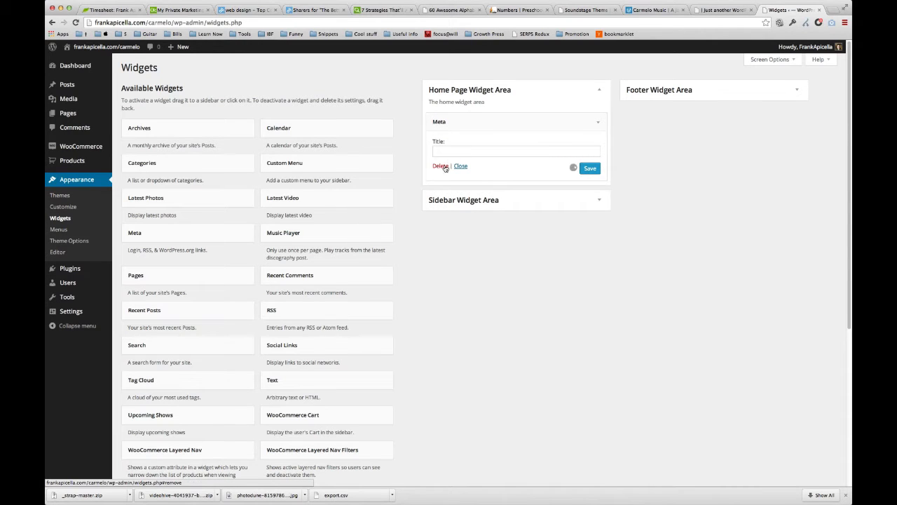
click(440, 165)
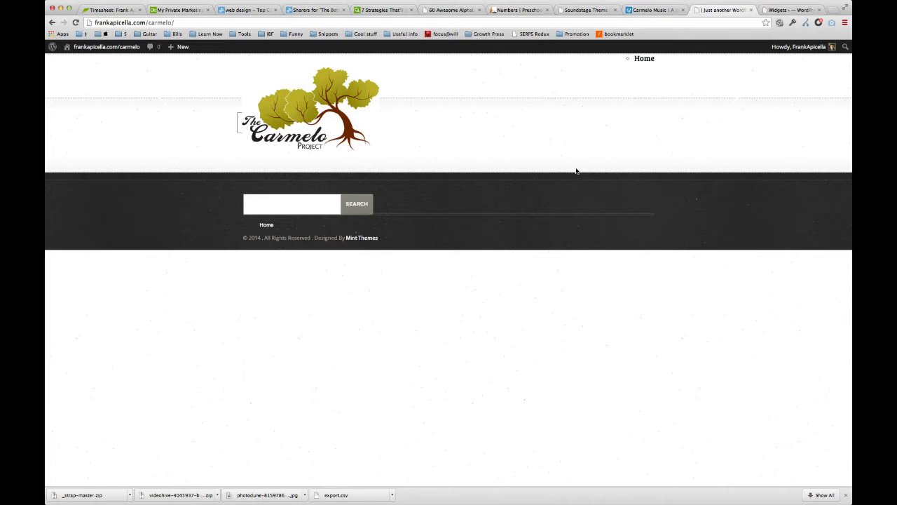
Step: Return to the admin tab and go to Appearance > Theme Options for Soundstage
click(788, 10)
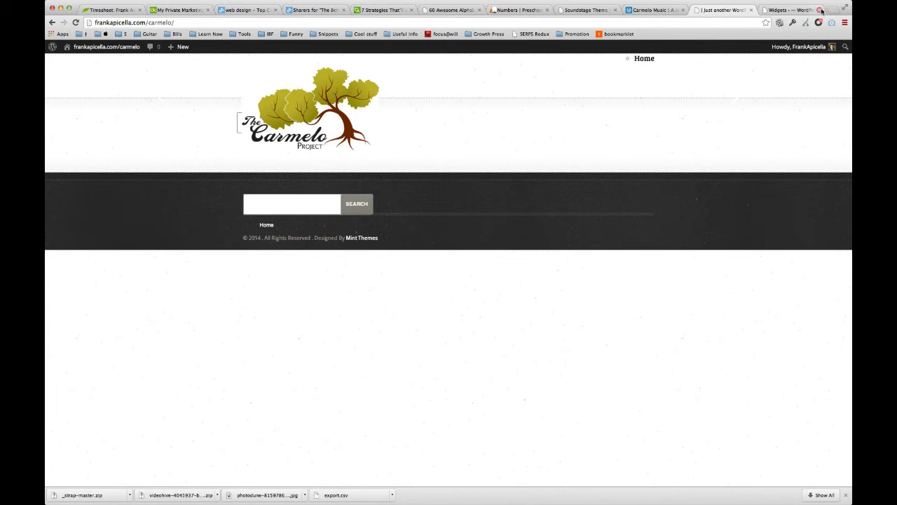
click(788, 10)
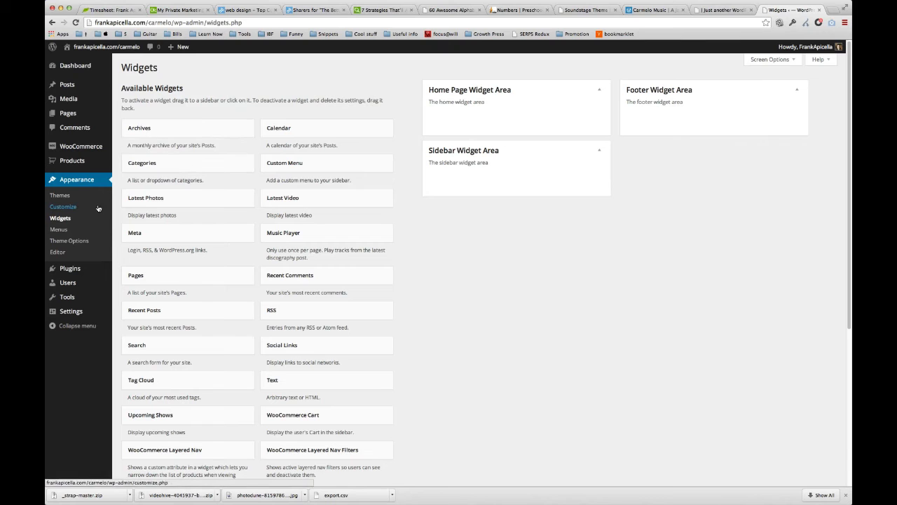
mouse_move(59, 194)
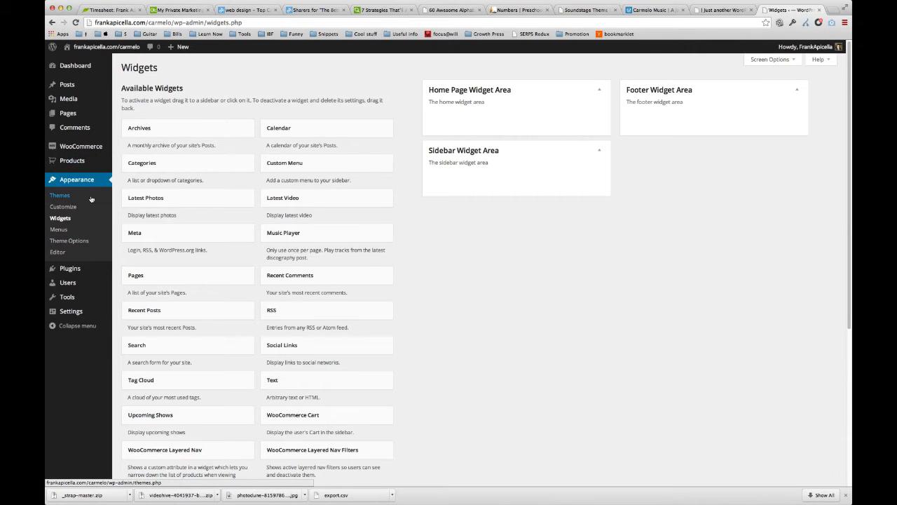
click(69, 241)
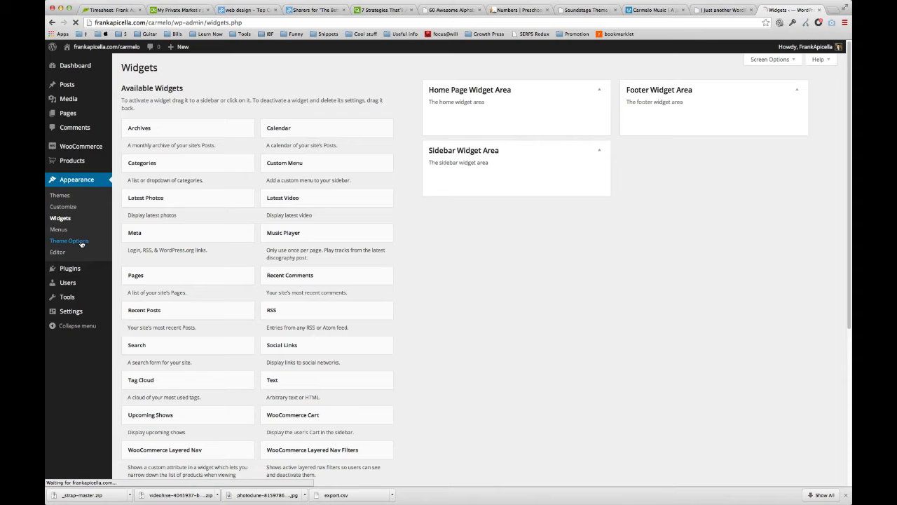
click(69, 241)
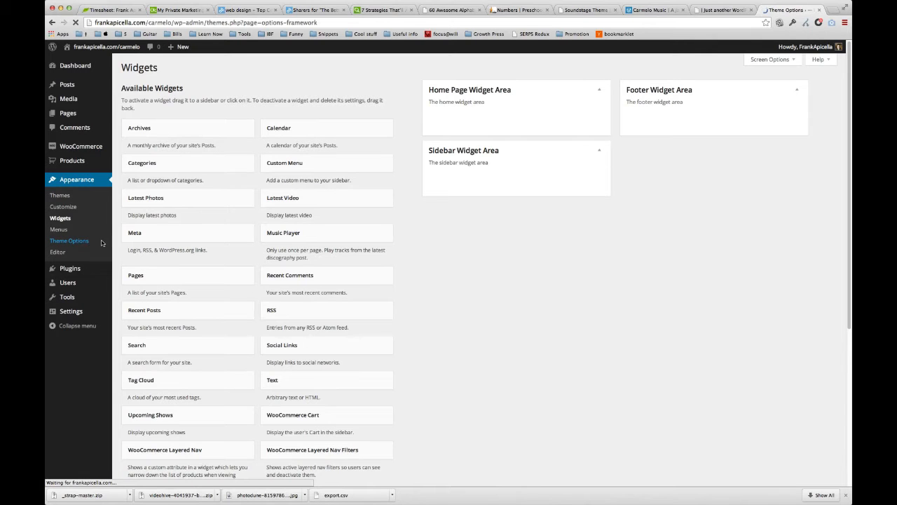
Step: Review the Custom Logo field and its recommended size note, then inspect the front page with F12
click(69, 241)
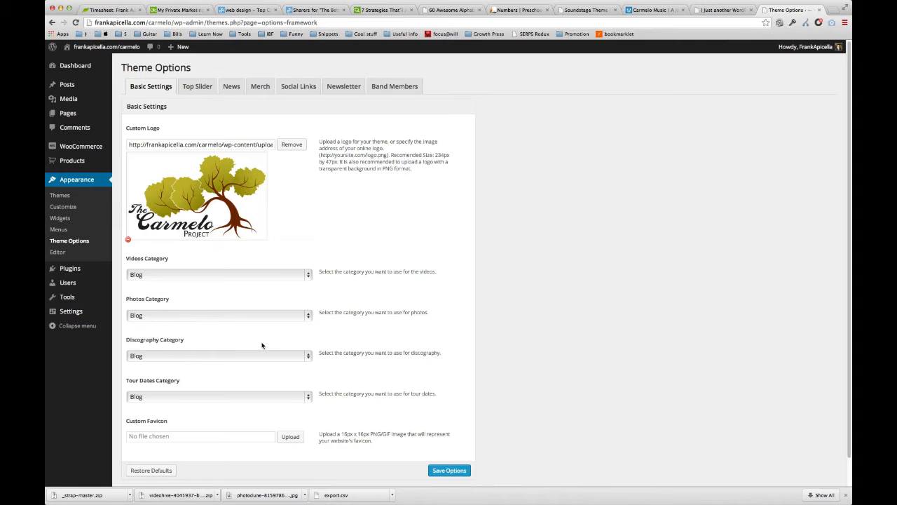
scroll(down, 3)
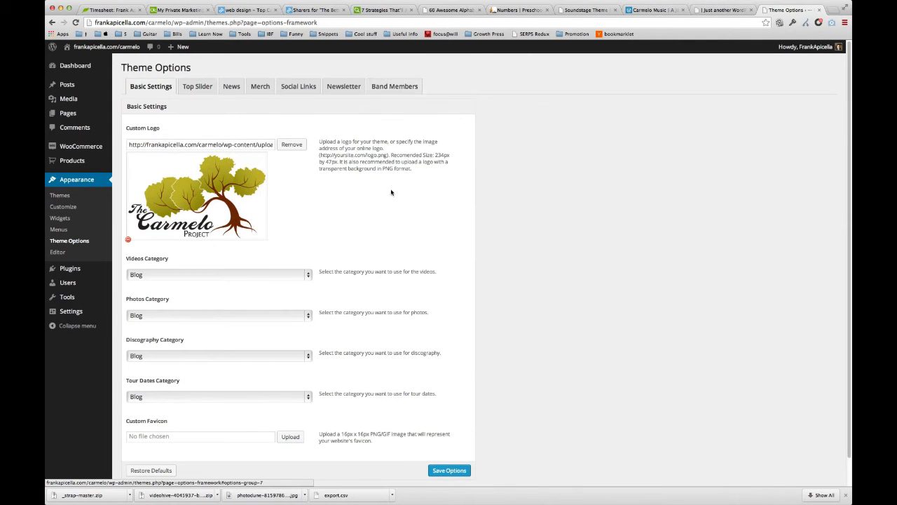
scroll(down, 3)
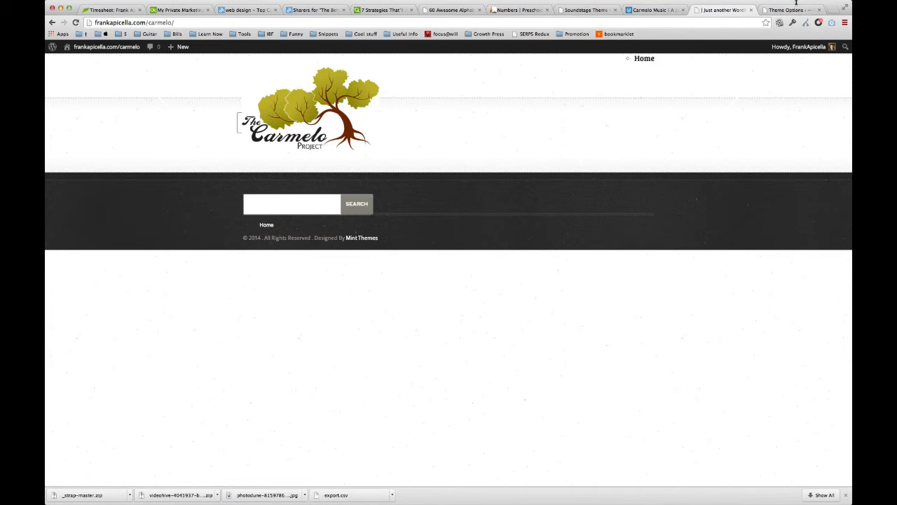
click(788, 10)
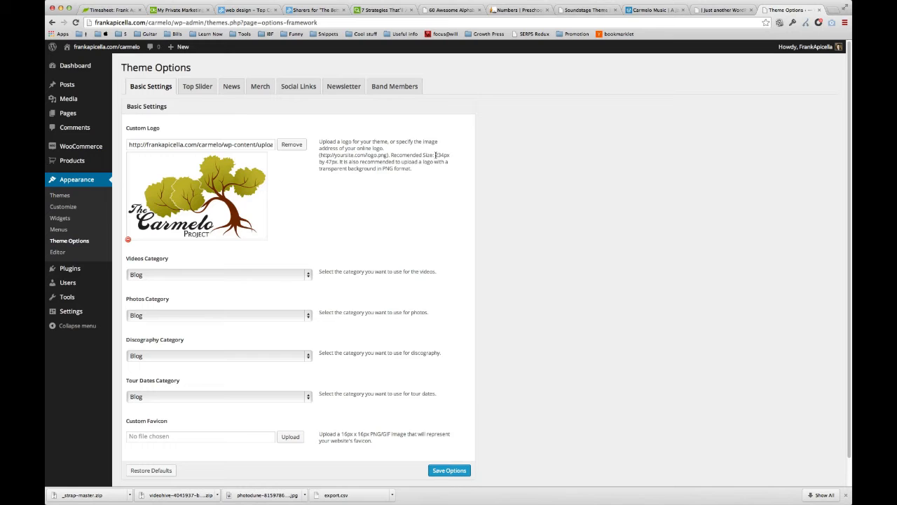
drag(435, 154, 338, 163)
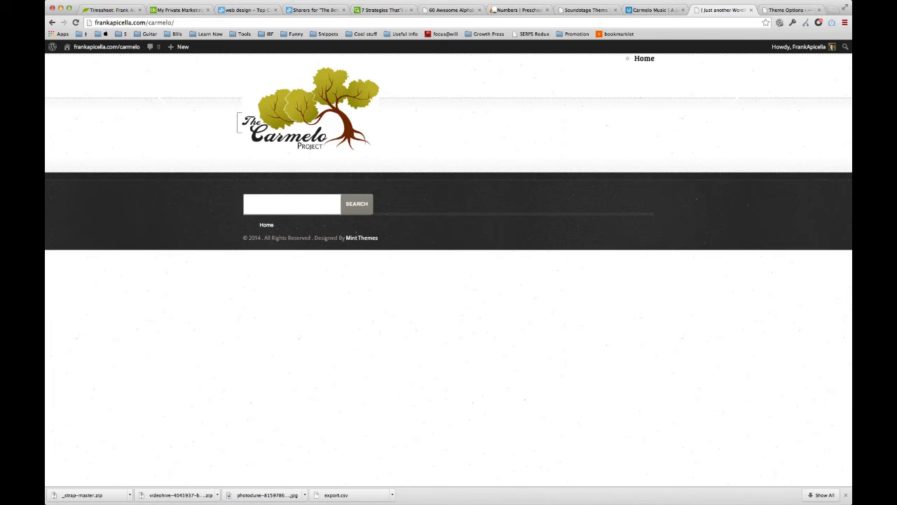
key(F12)
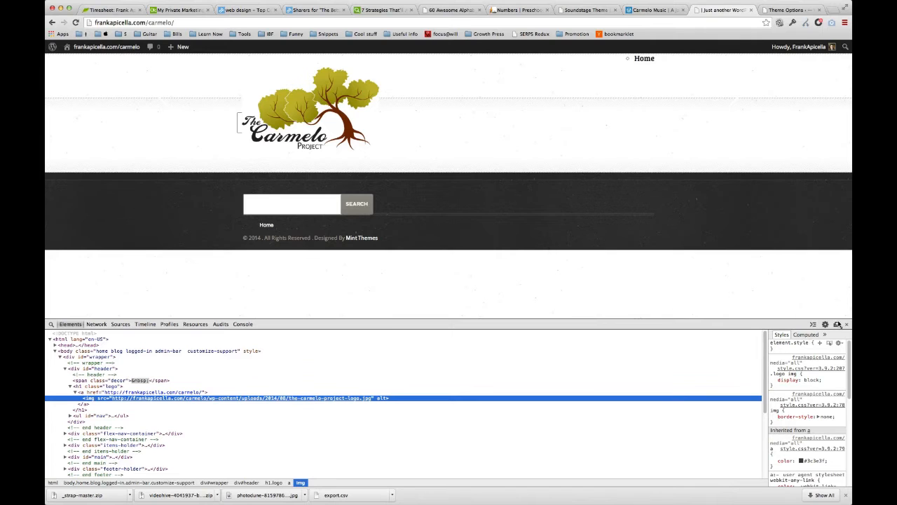
Step: Inspect the logo img element and try a smaller width with a -10px margin in the Styles pane
click(847, 324)
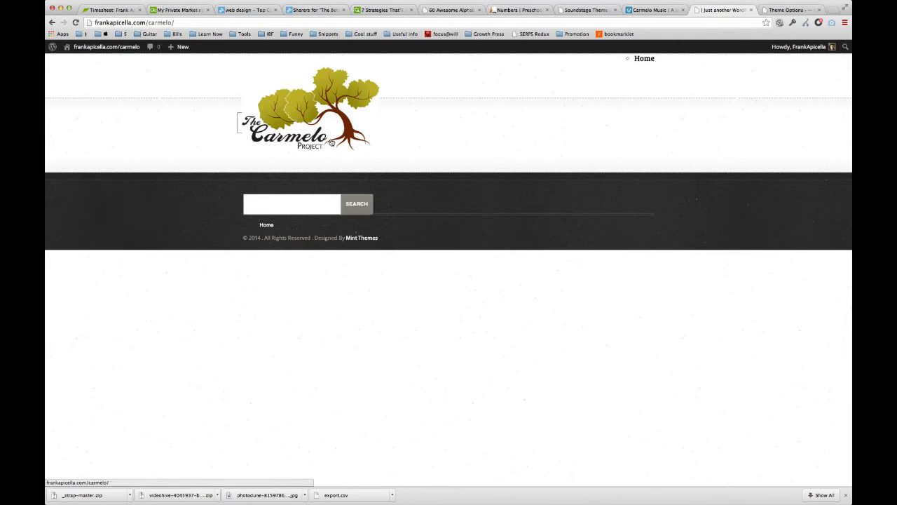
right_click(331, 140)
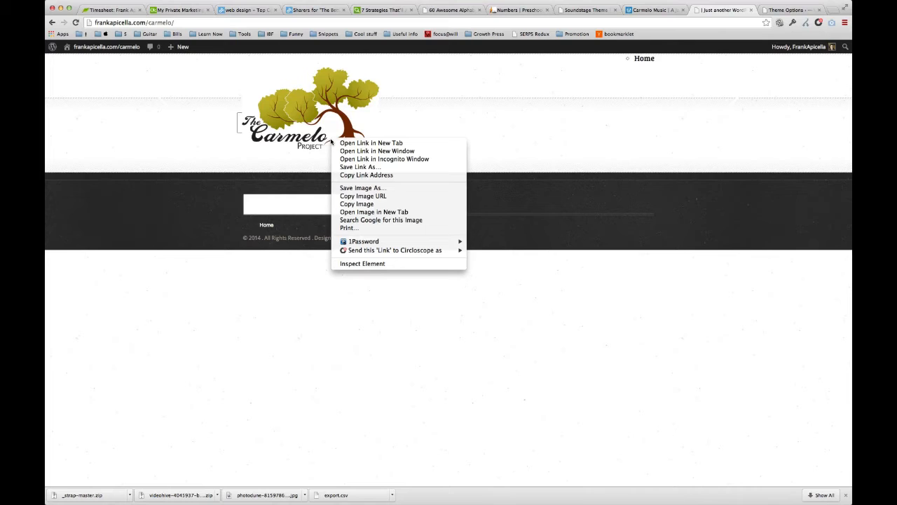
mouse_move(327, 120)
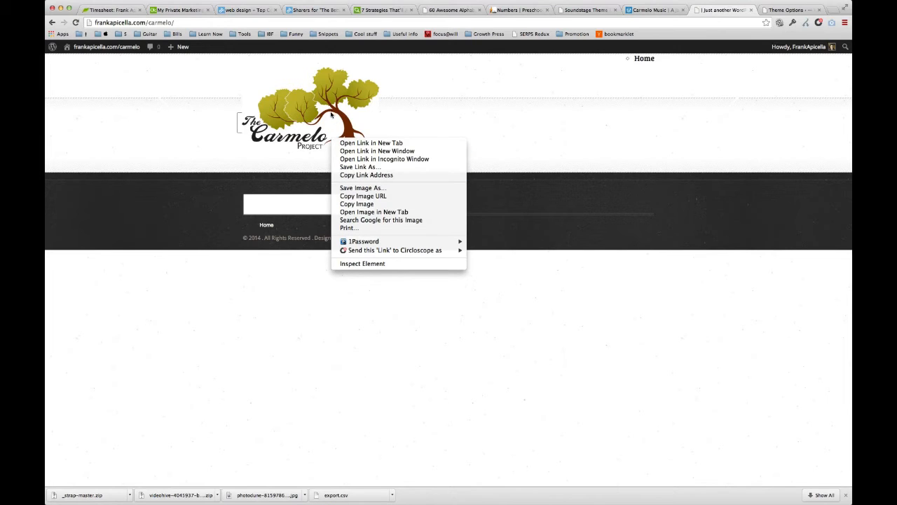
click(361, 264)
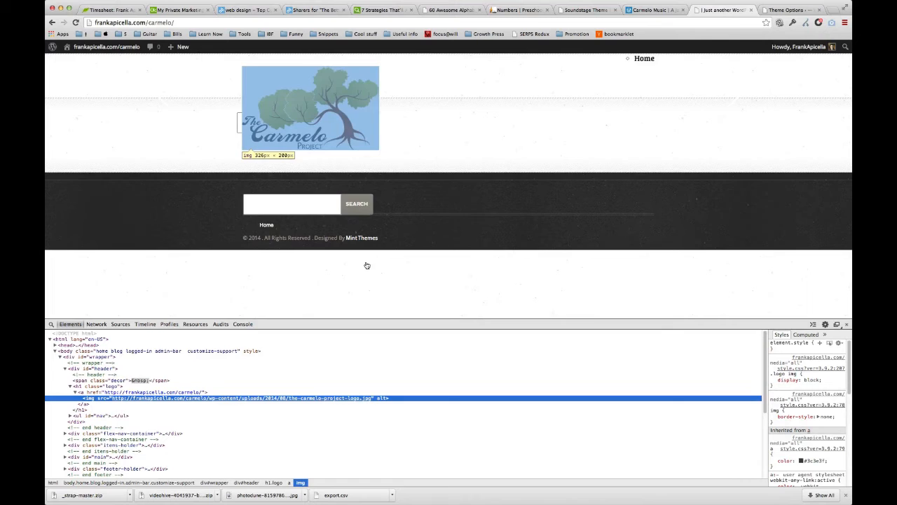
mouse_move(211, 398)
text(margin: )
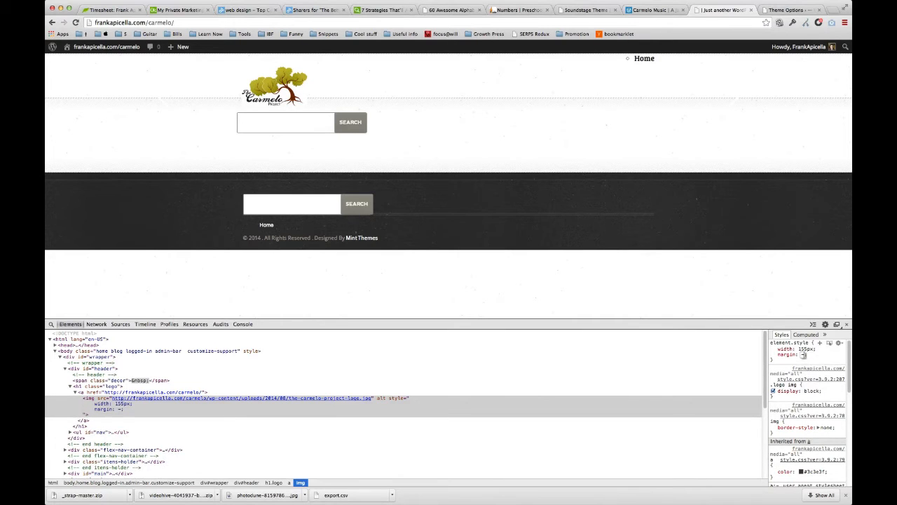
text(-10px)
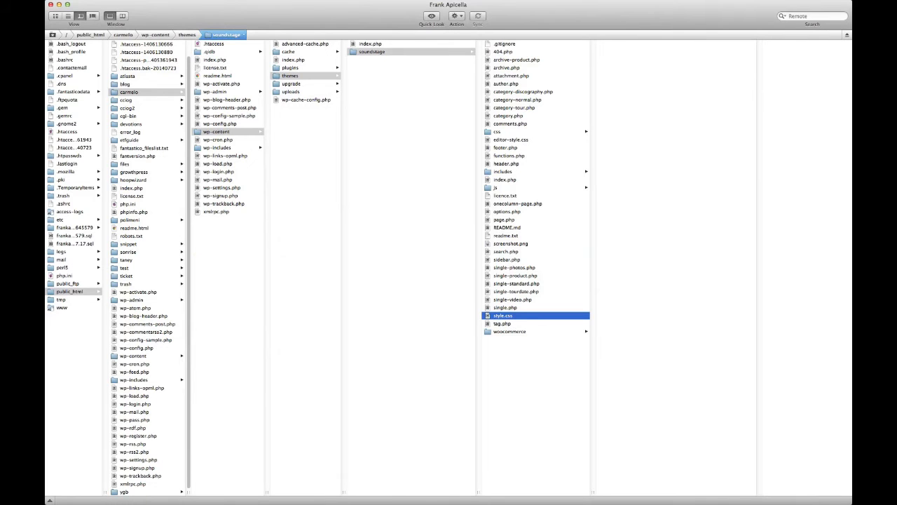
Step: Open the Soundstage theme's style.css from the server in the editor
double_click(502, 315)
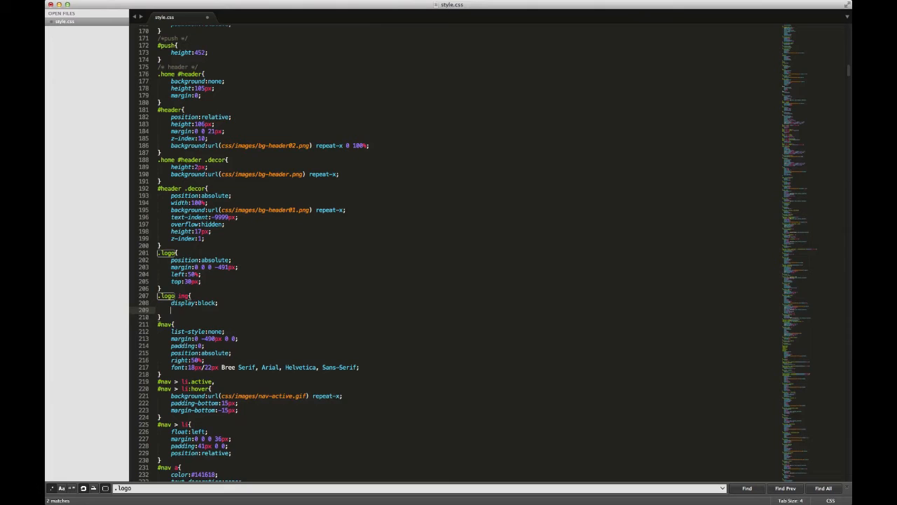
Step: Add width: 155px; to the .logo img rule in style.css
text(width: 155px;)
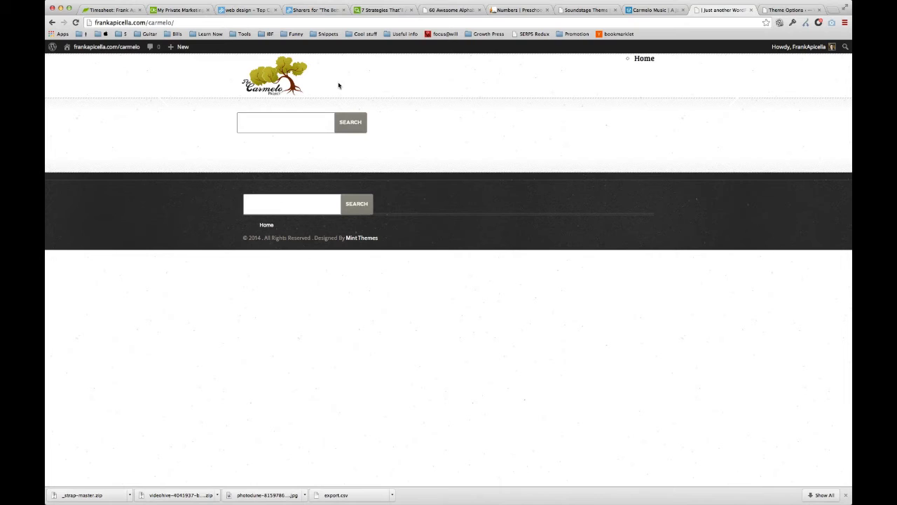
mouse_move(522, 149)
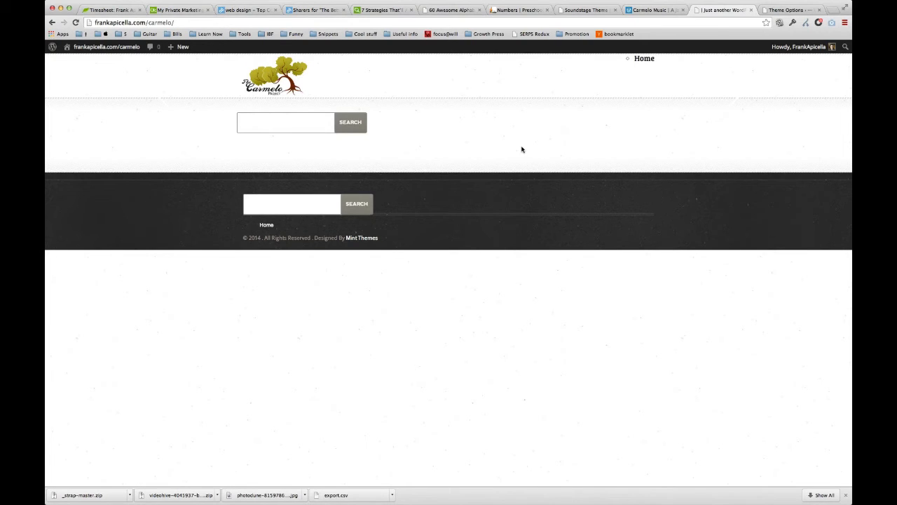
mouse_move(192, 98)
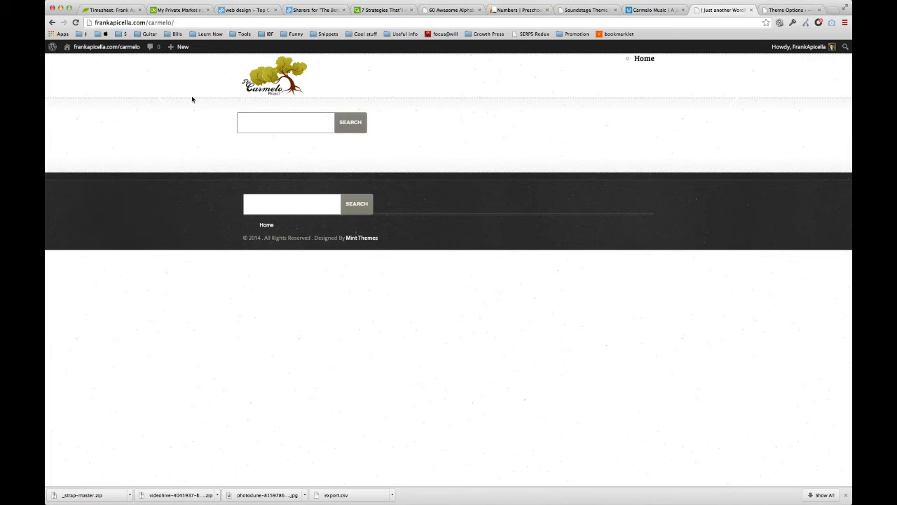
mouse_move(547, 199)
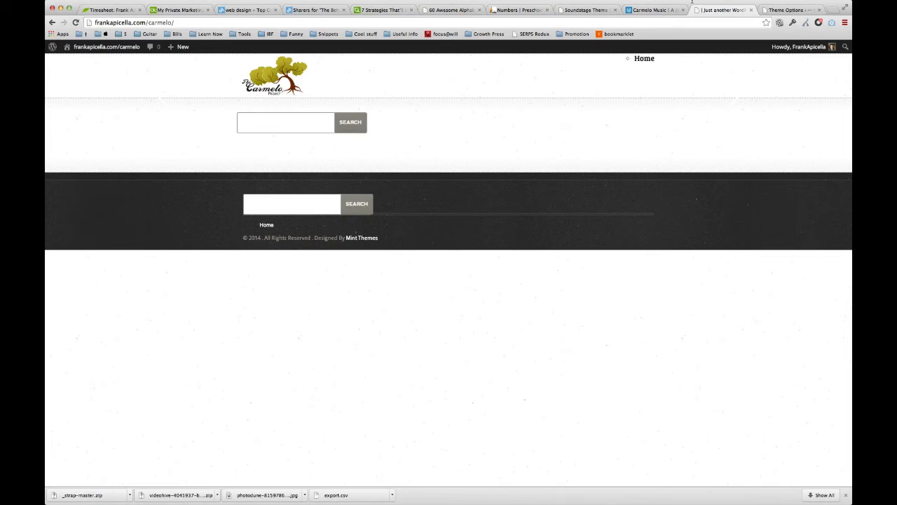
Step: Switch to the Theme Options tab showing the Carmelo custom logo
click(787, 10)
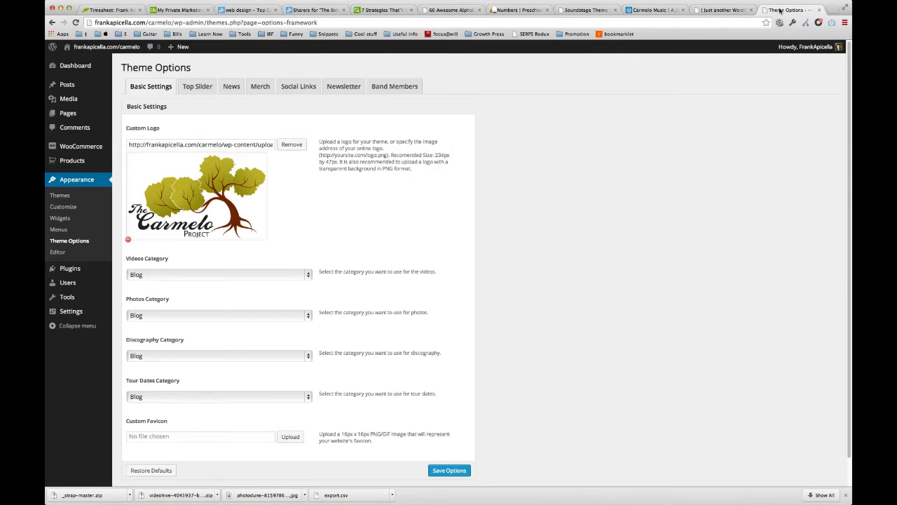
mouse_move(63, 206)
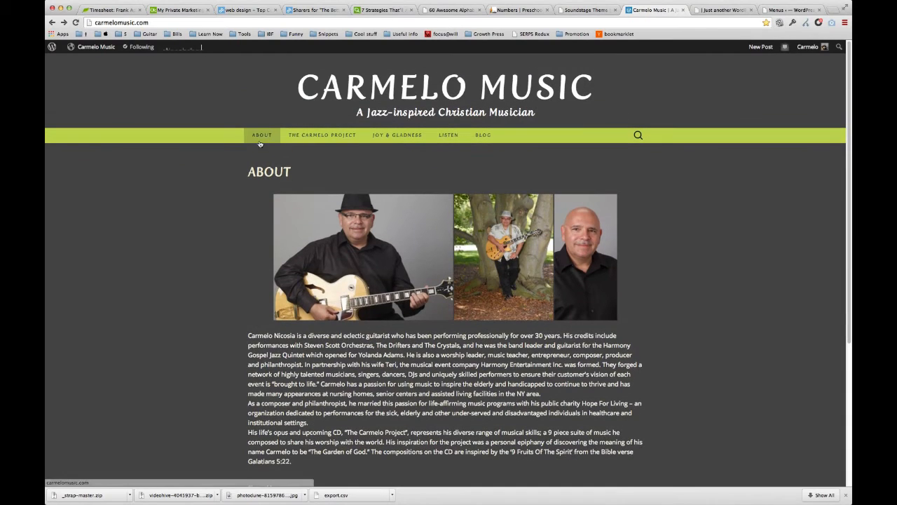
Step: Browse the reference site's The Carmelo Project, Joy & Gladness, Listen and Blog pages
click(322, 135)
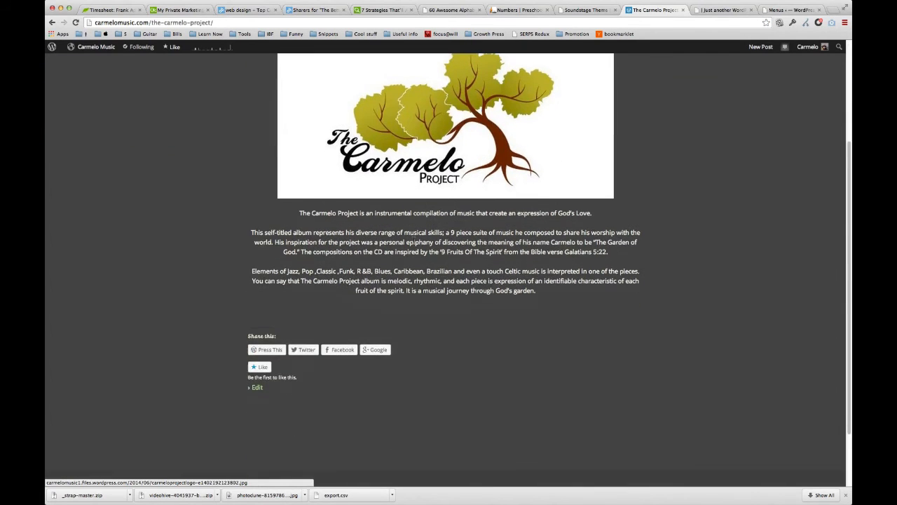
click(397, 135)
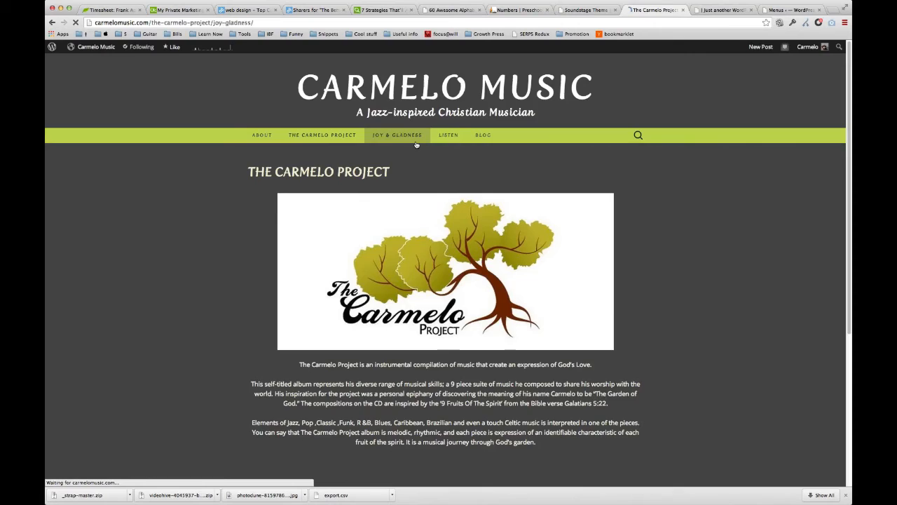
click(397, 135)
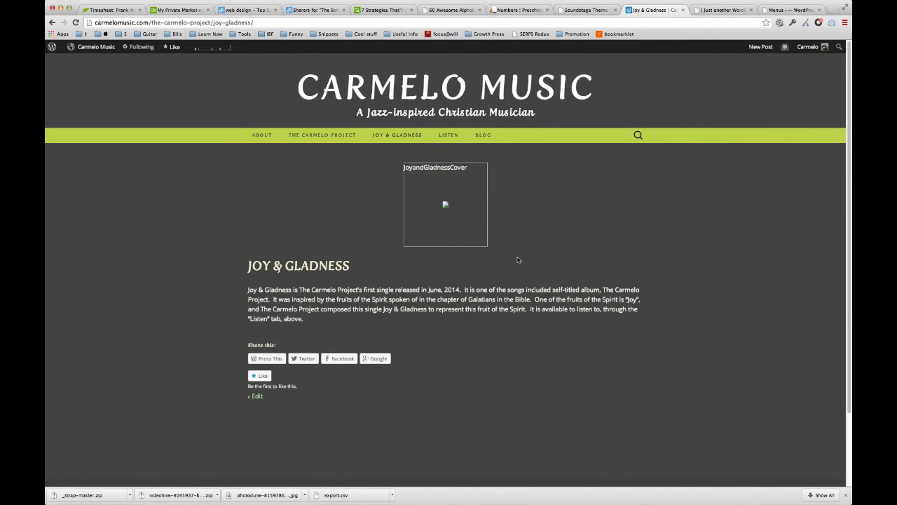
click(449, 134)
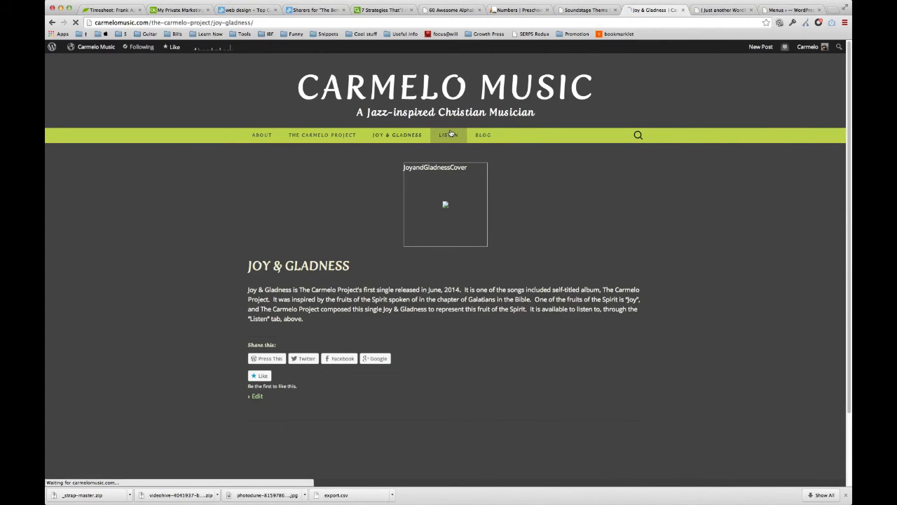
click(448, 135)
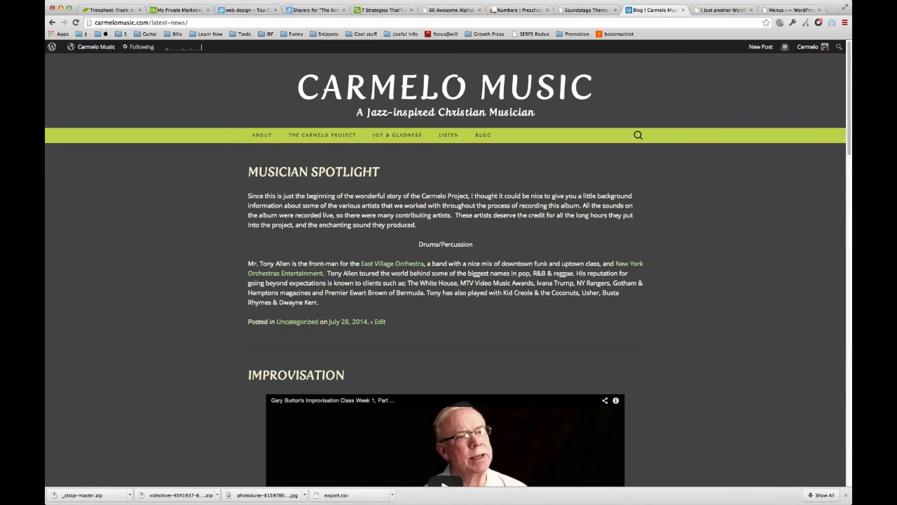
mouse_move(323, 135)
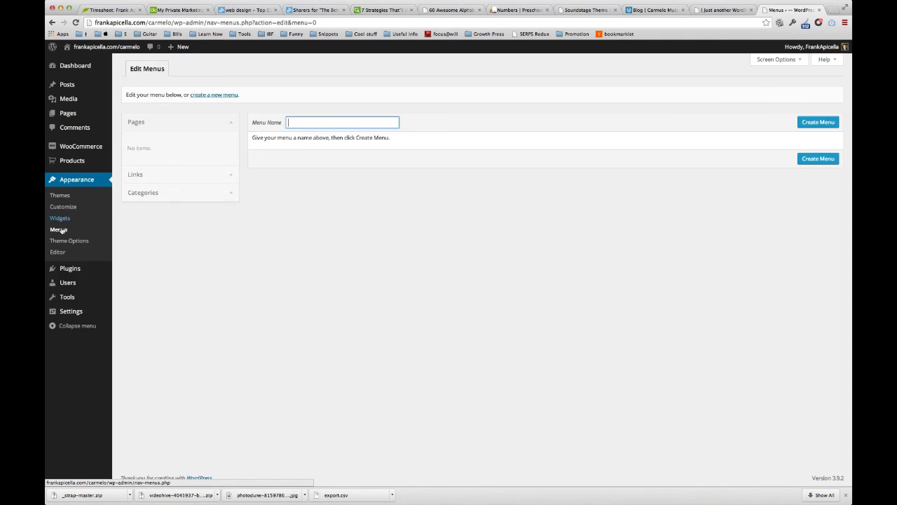
Step: Create a menu named 'Main Nav', assign it to Primary Navigation and save it
text(M)
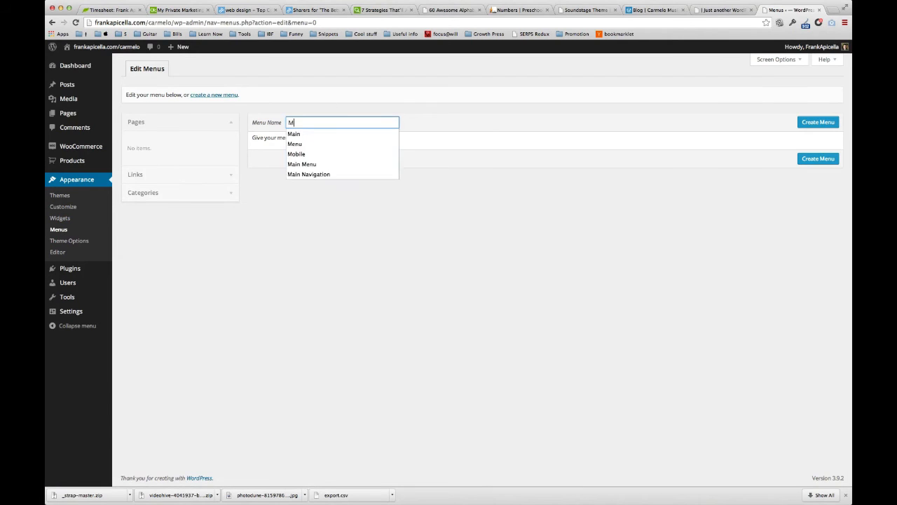
text(ain Nav)
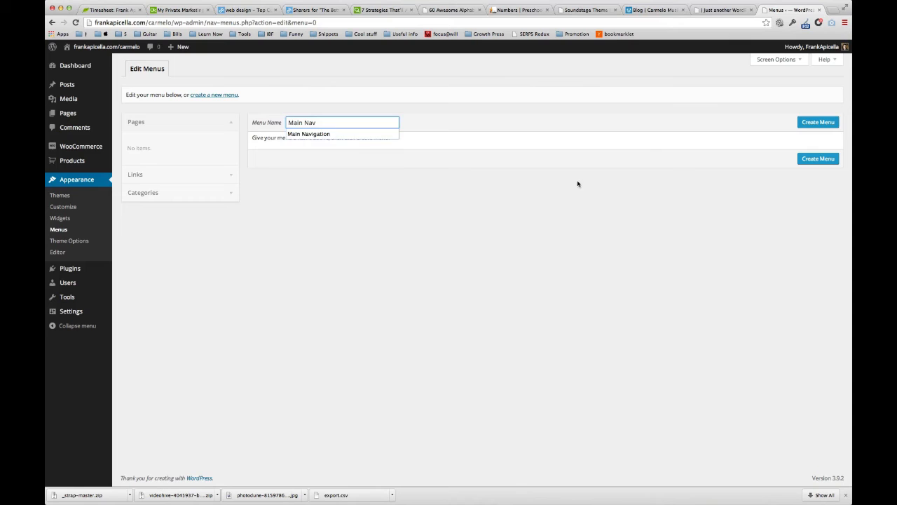
click(817, 121)
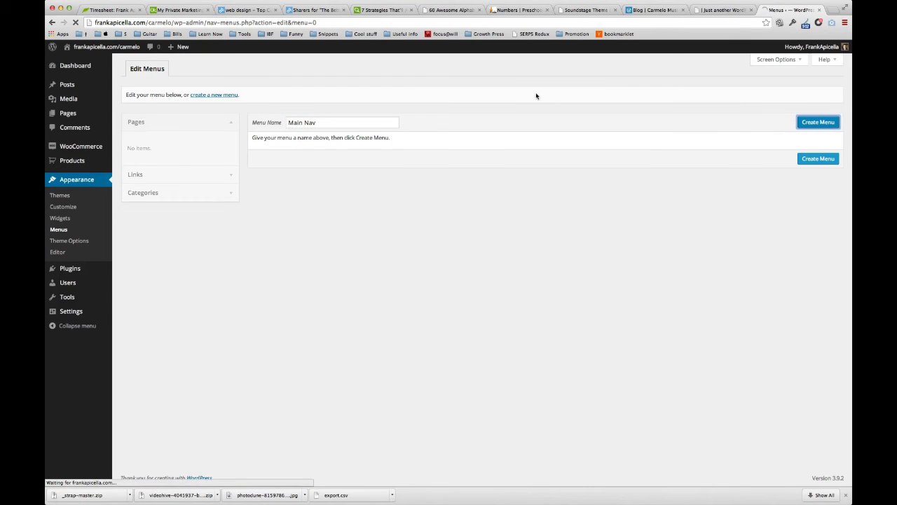
mouse_move(405, 122)
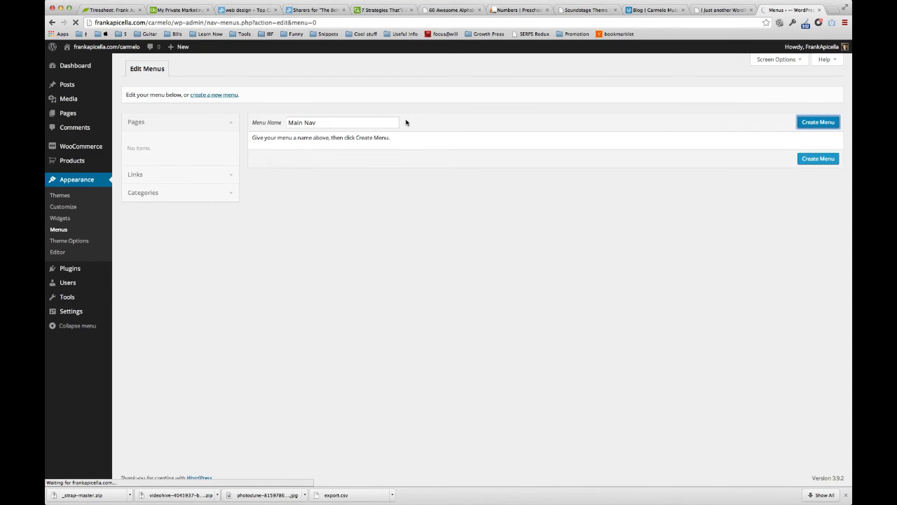
click(819, 122)
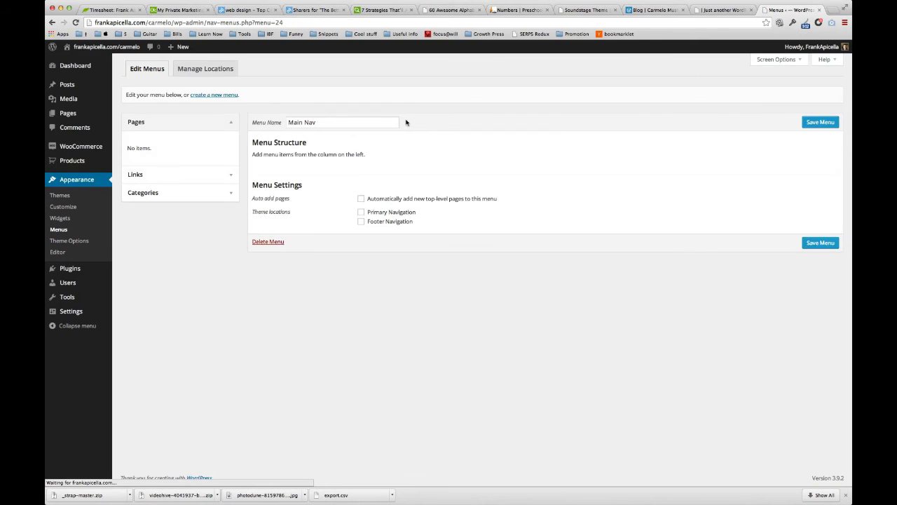
click(361, 212)
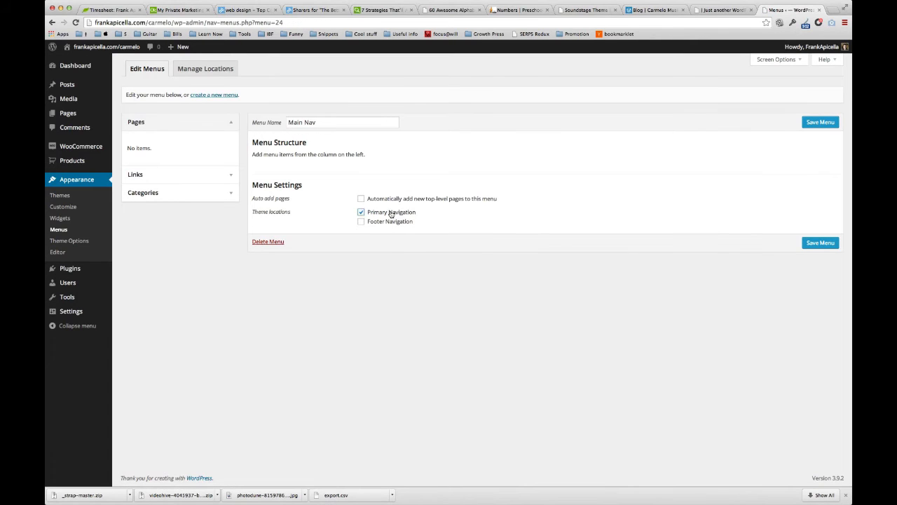
click(821, 121)
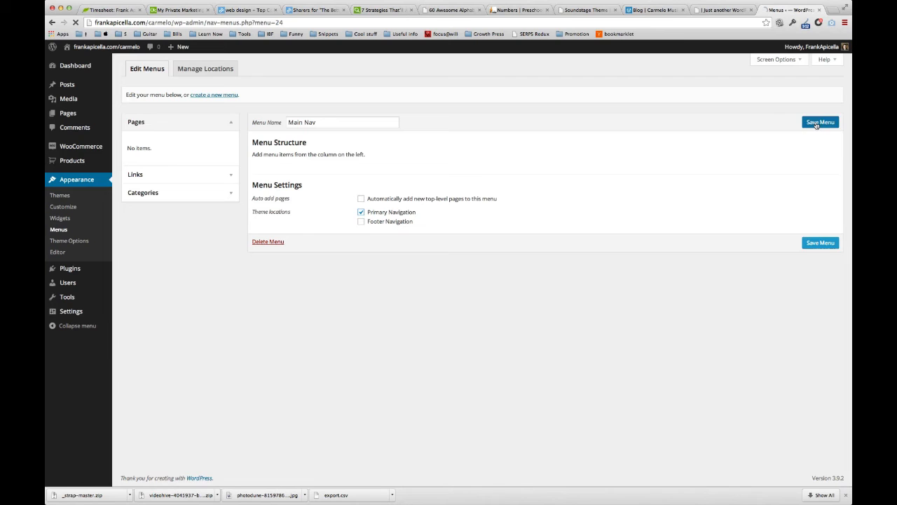
click(821, 122)
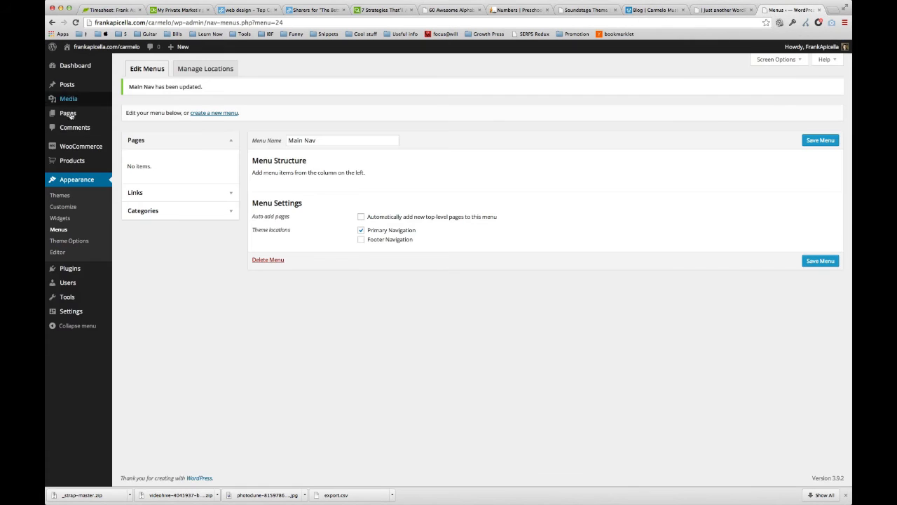
click(68, 112)
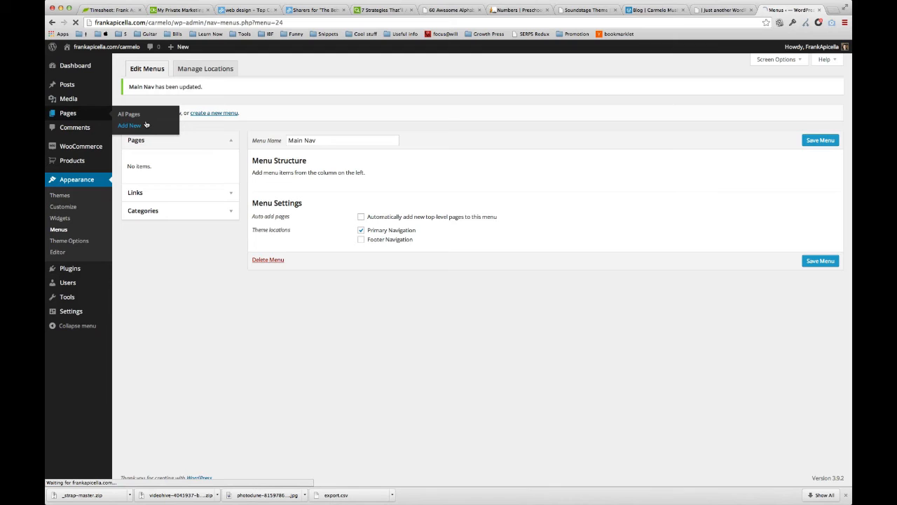
mouse_move(247, 63)
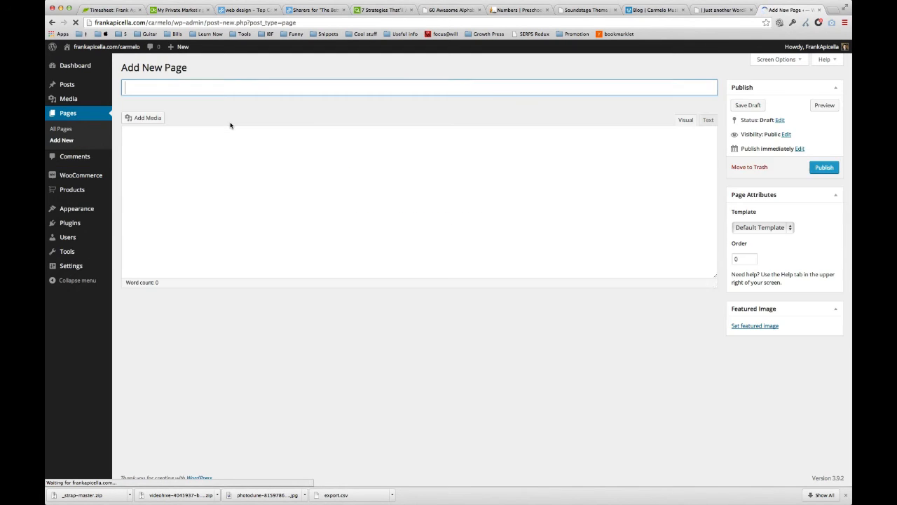
Step: Publish new pages titled About and The Carmelo Project
text(About)
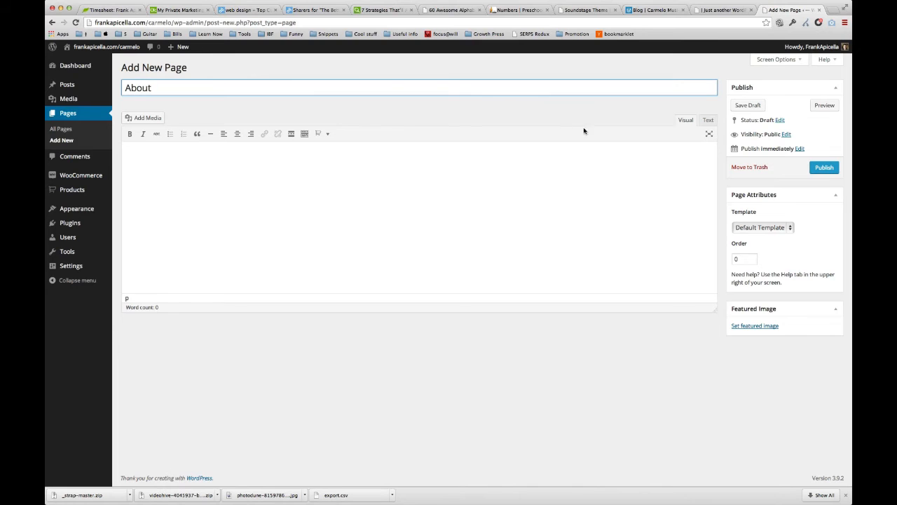
click(824, 166)
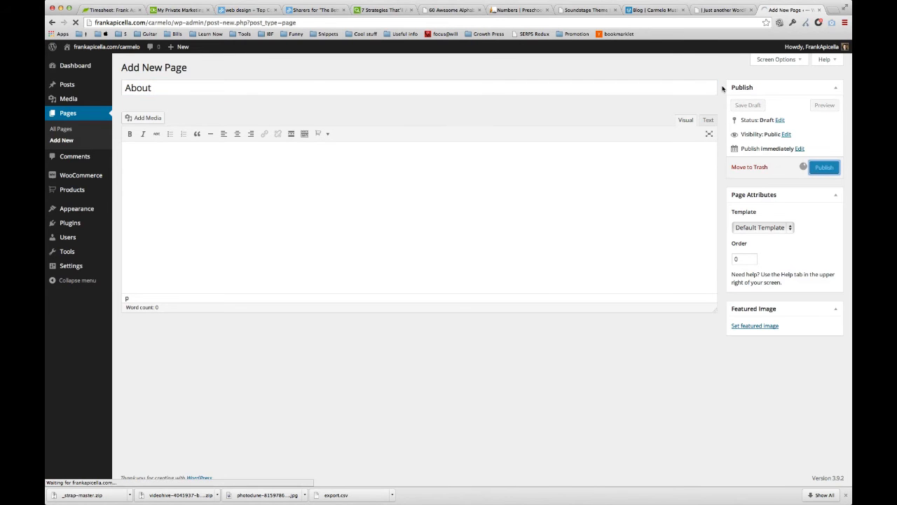
click(824, 167)
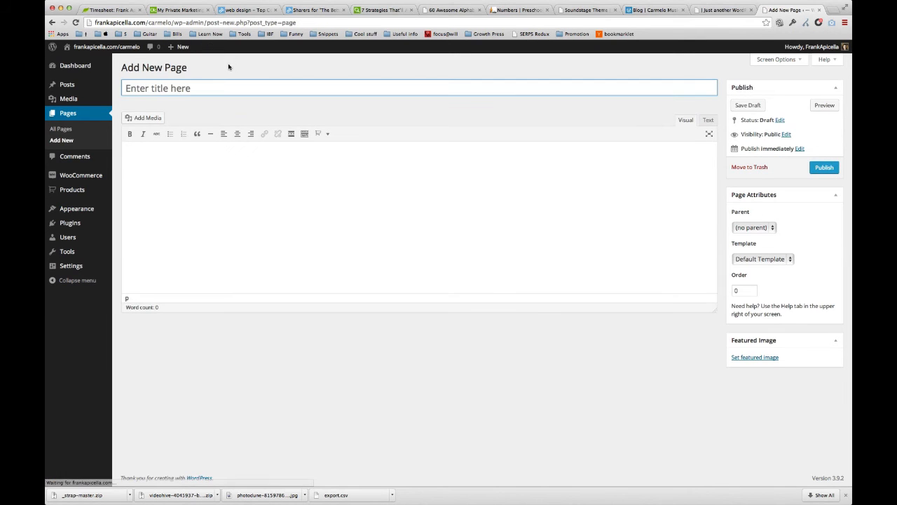
text(The Carmelo Project)
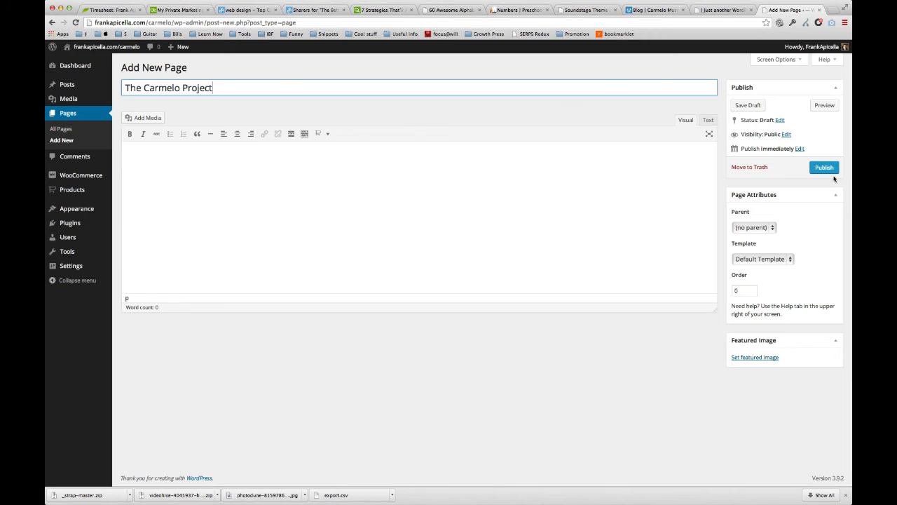
click(653, 10)
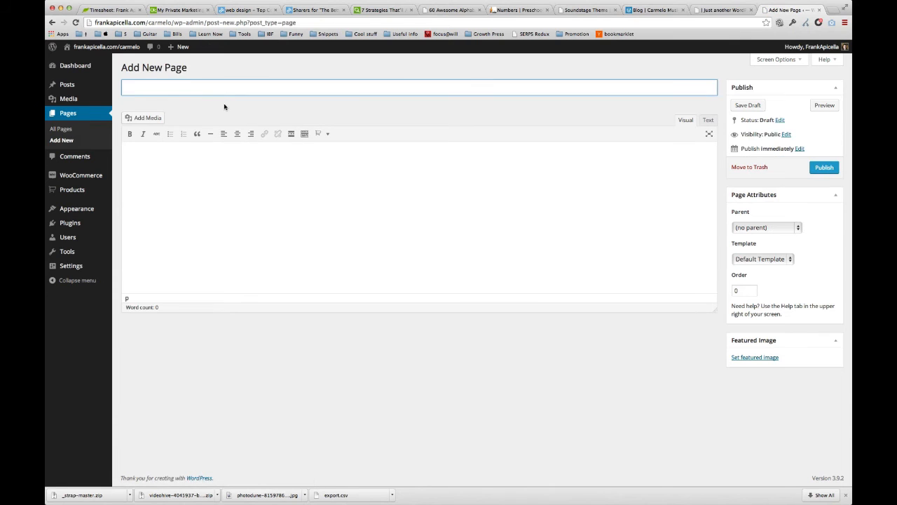
Step: Publish new pages titled Joy & Gladness, Listen and Blog
text(Joy & Gladnew)
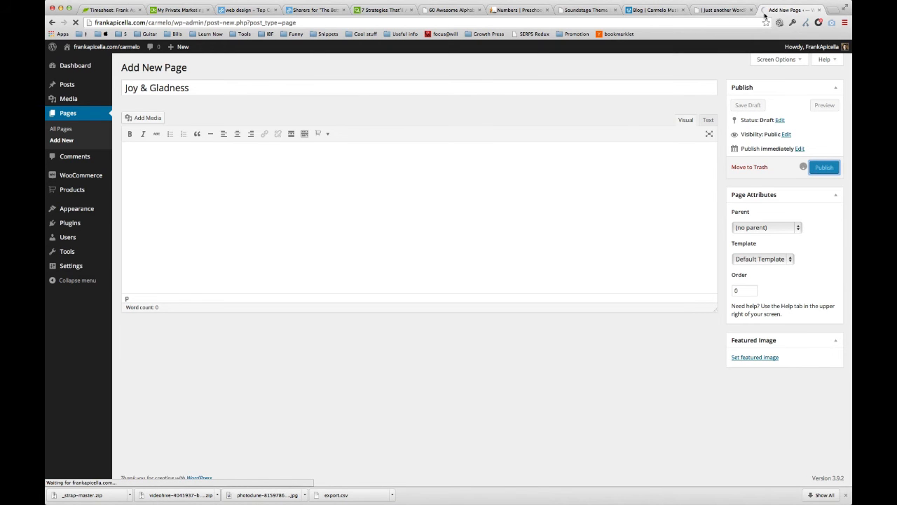
click(825, 167)
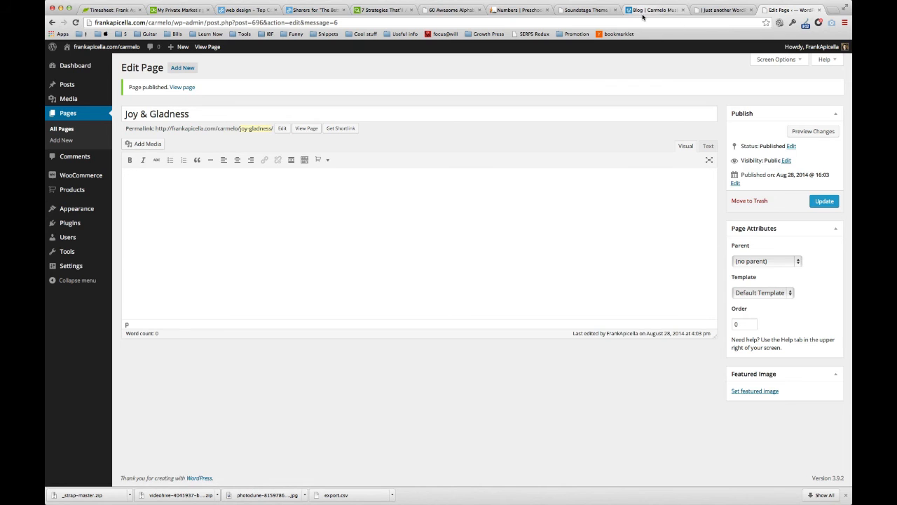
click(656, 8)
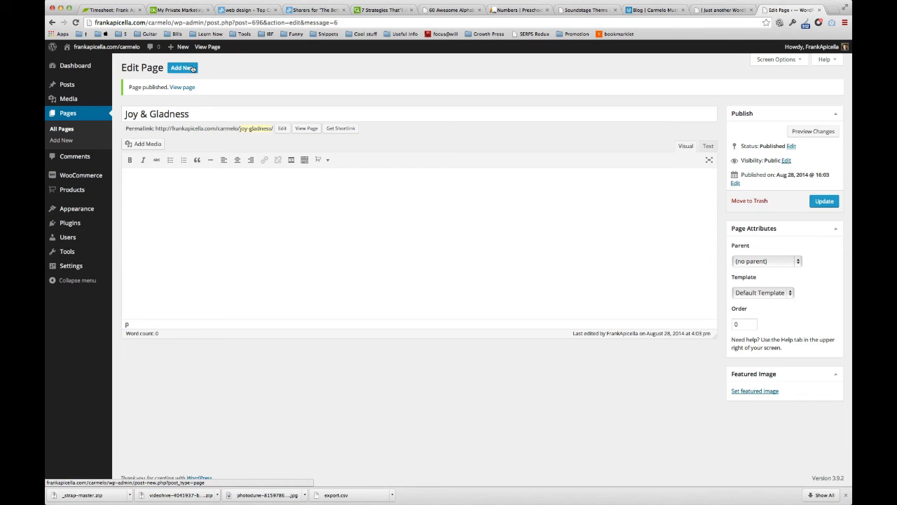
click(182, 67)
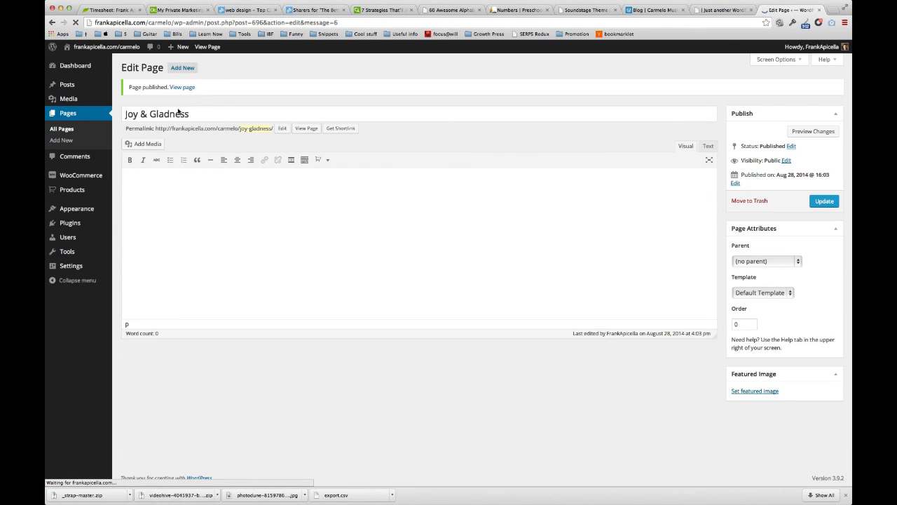
click(62, 140)
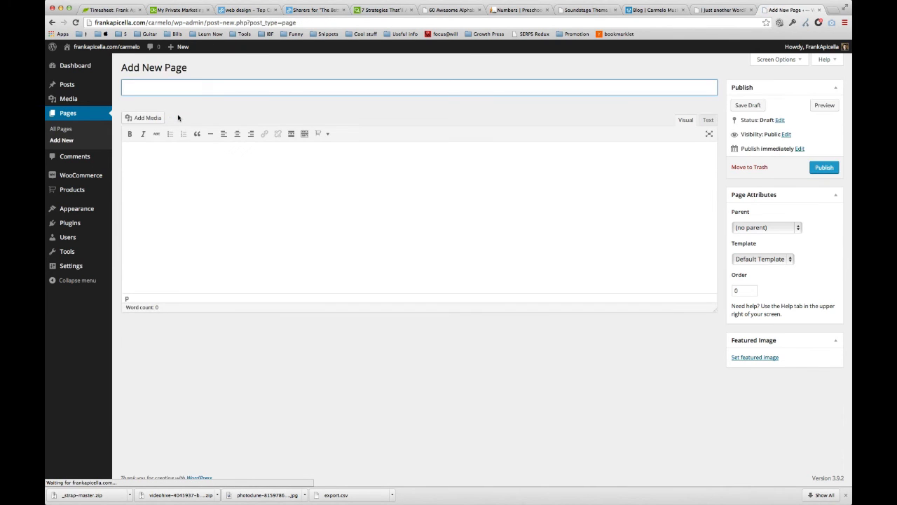
text(Listen)
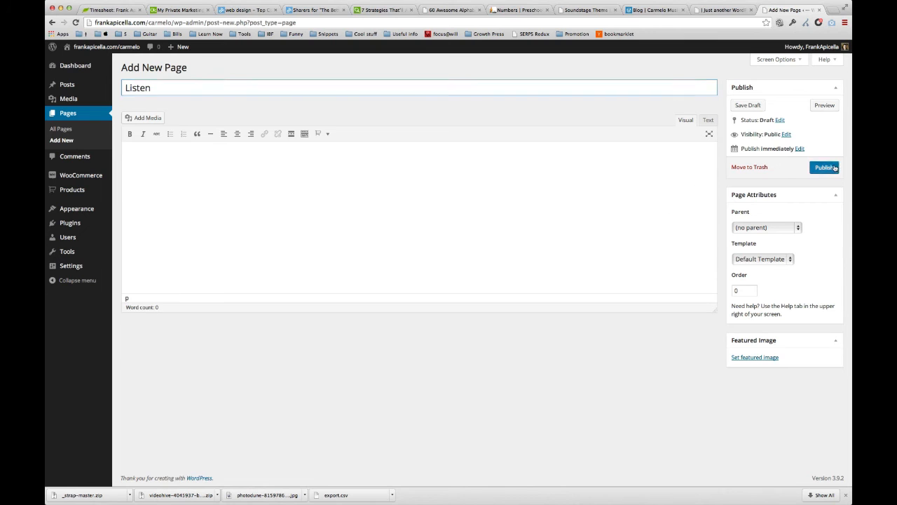
click(824, 167)
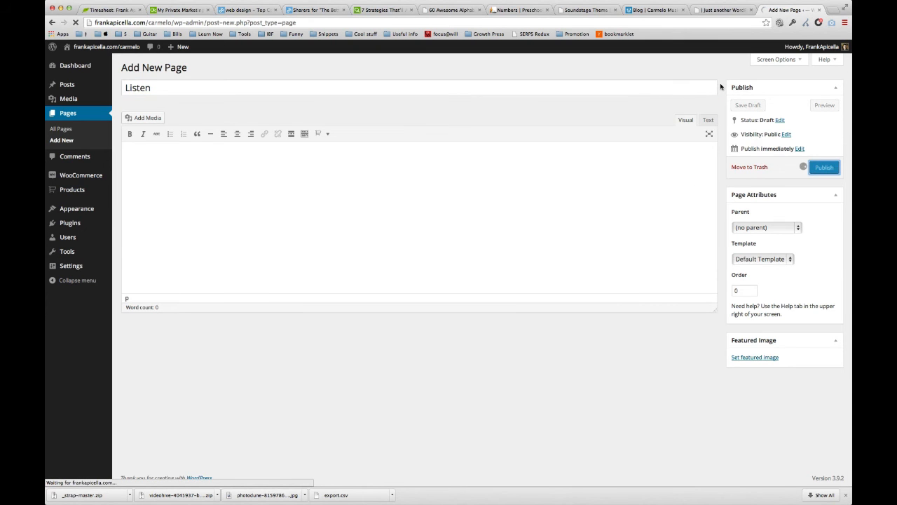
click(825, 167)
text(Blog)
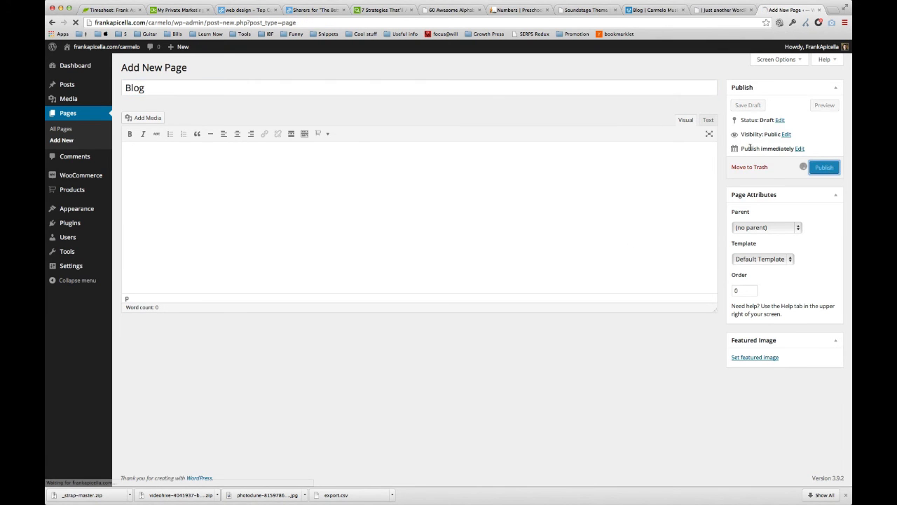
click(824, 167)
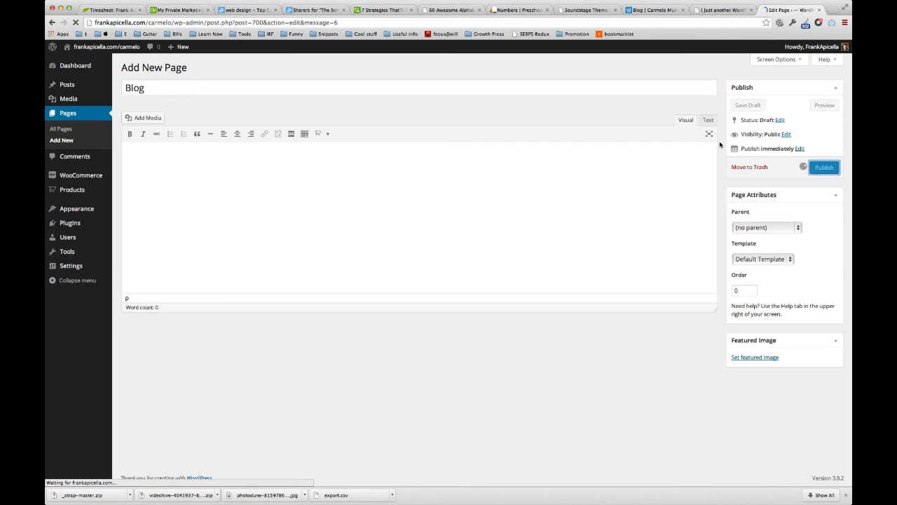
click(824, 167)
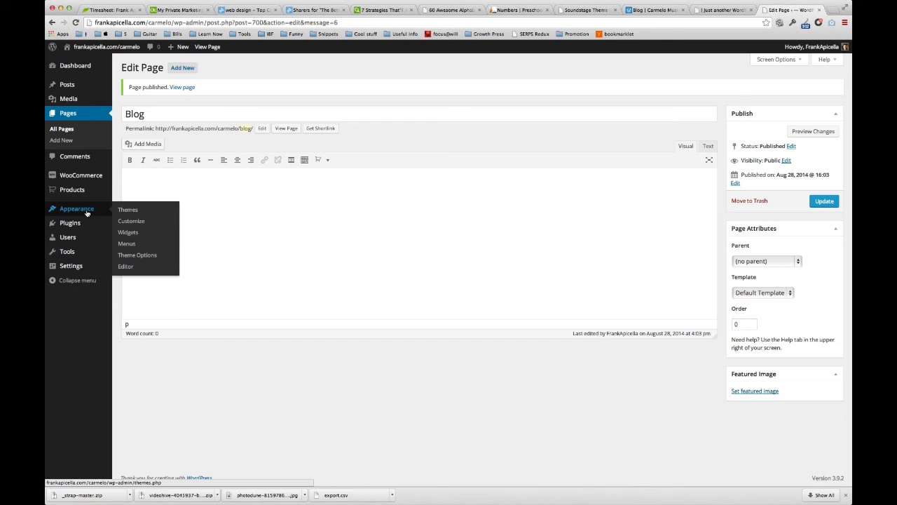
mouse_move(70, 265)
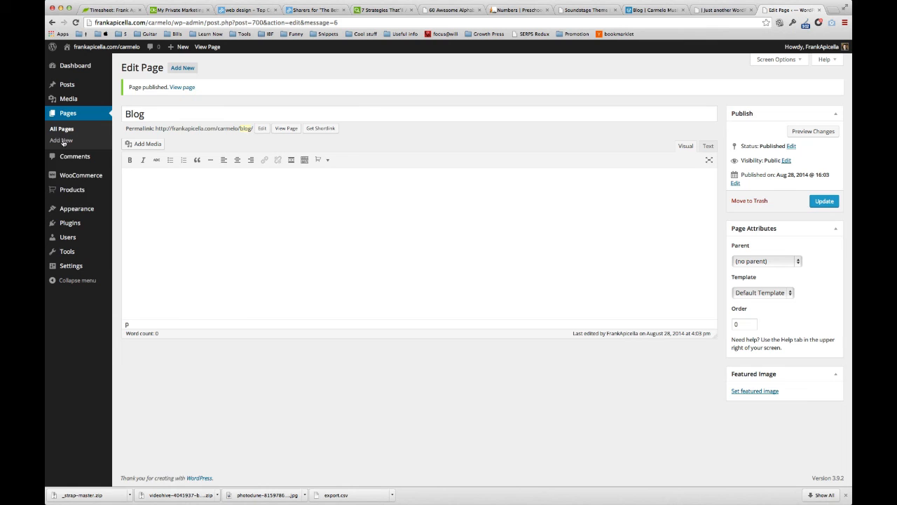
Step: Add the Blog, Home and The Carmelo Project pages to the Main Nav menu
click(76, 207)
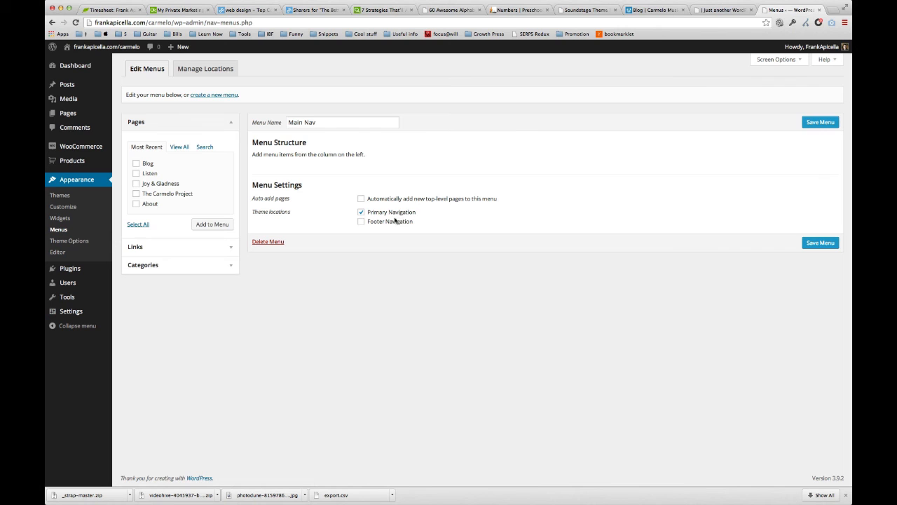
click(136, 163)
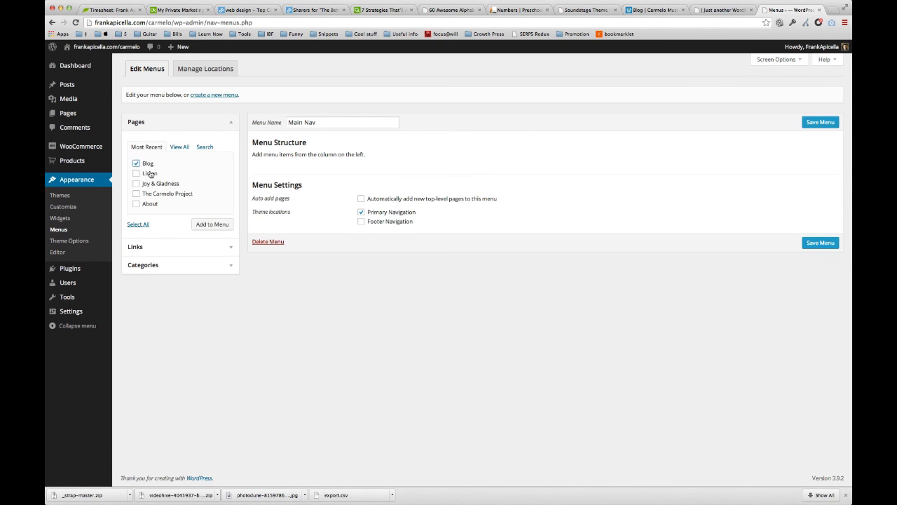
click(137, 224)
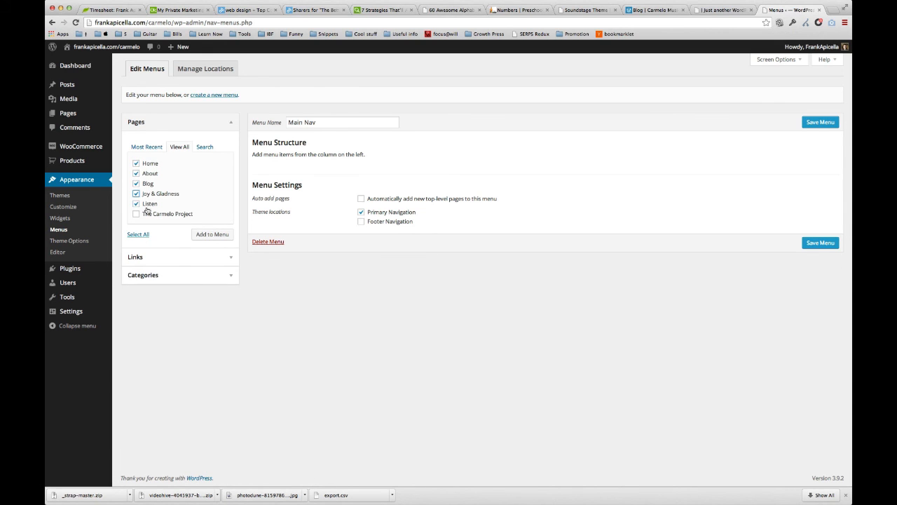
click(136, 213)
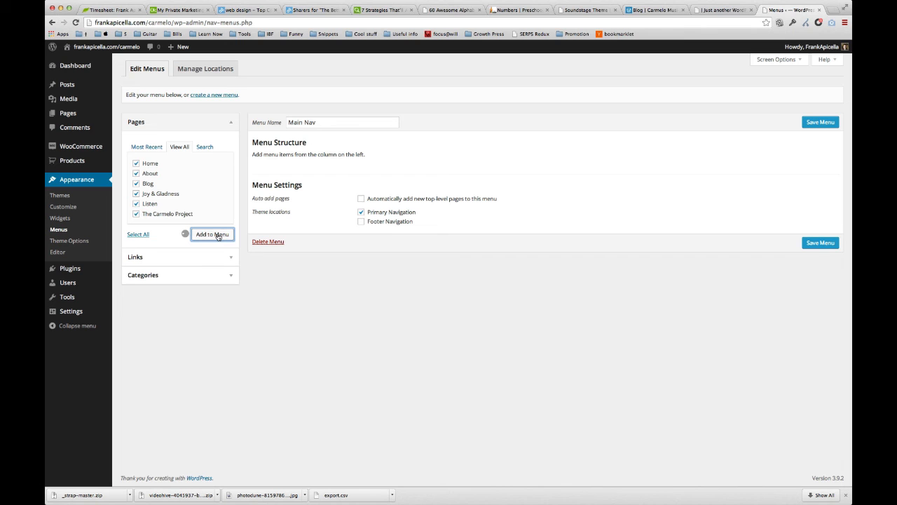
click(212, 234)
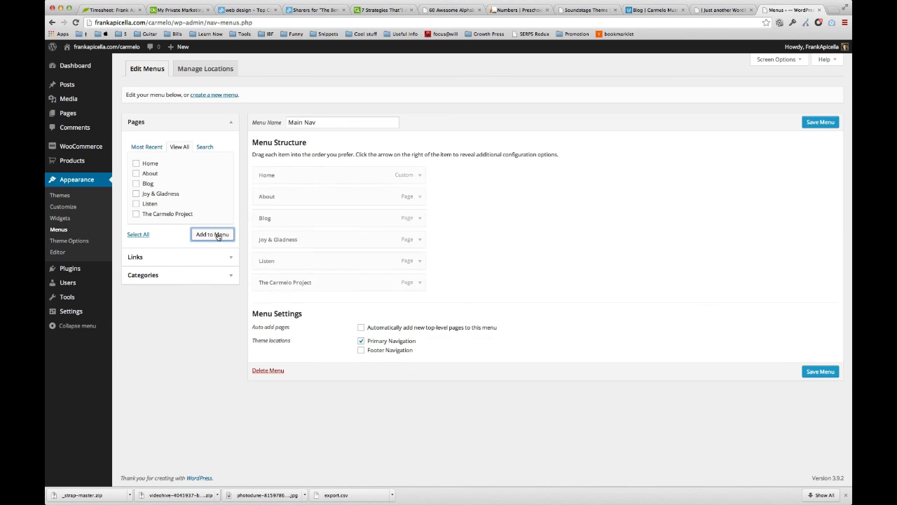
Step: Reorder so The Carmelo Project follows About, then save the Main Nav menu
drag(286, 282, 293, 205)
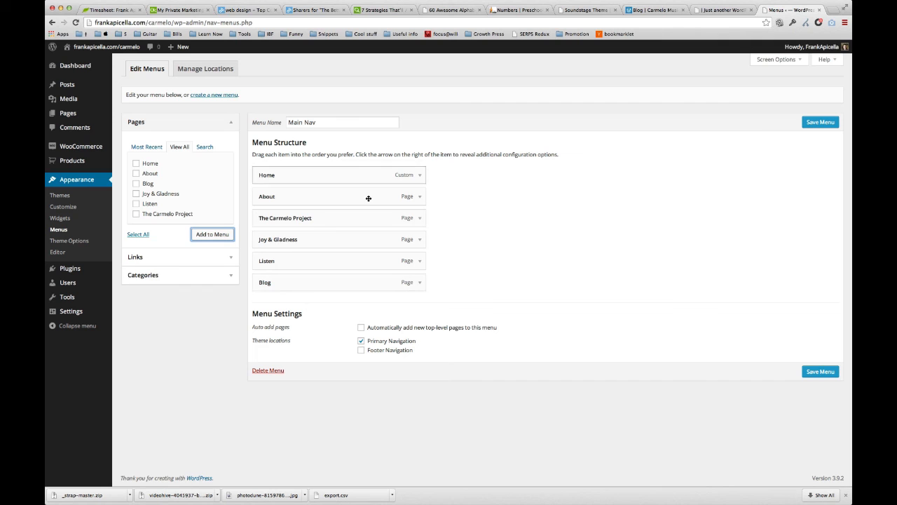
click(821, 122)
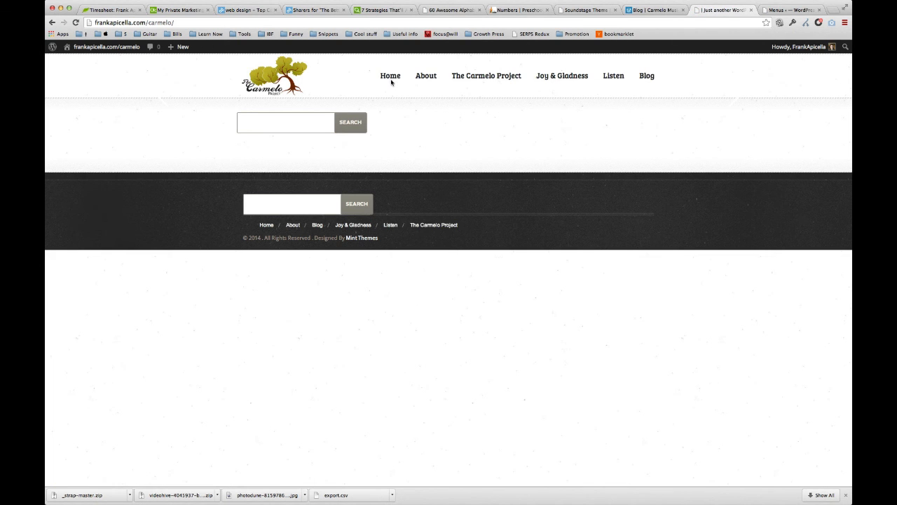
mouse_move(594, 78)
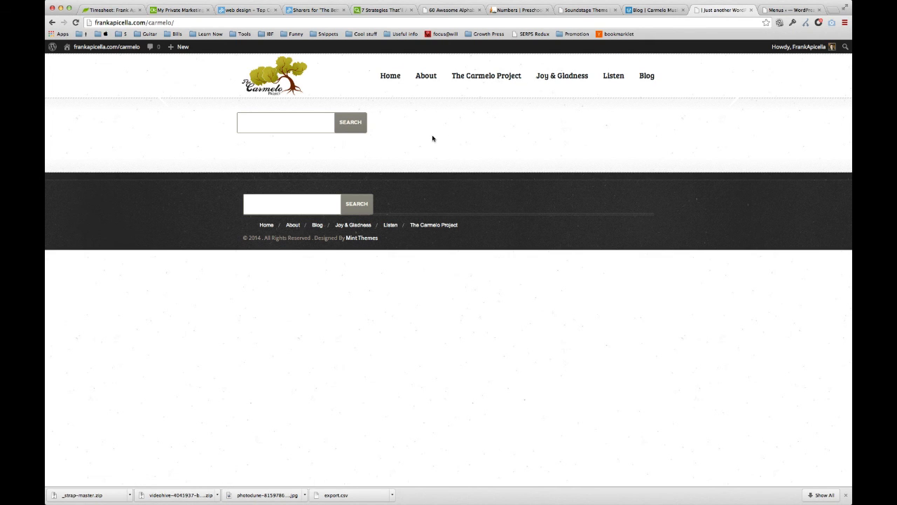
mouse_move(766, 88)
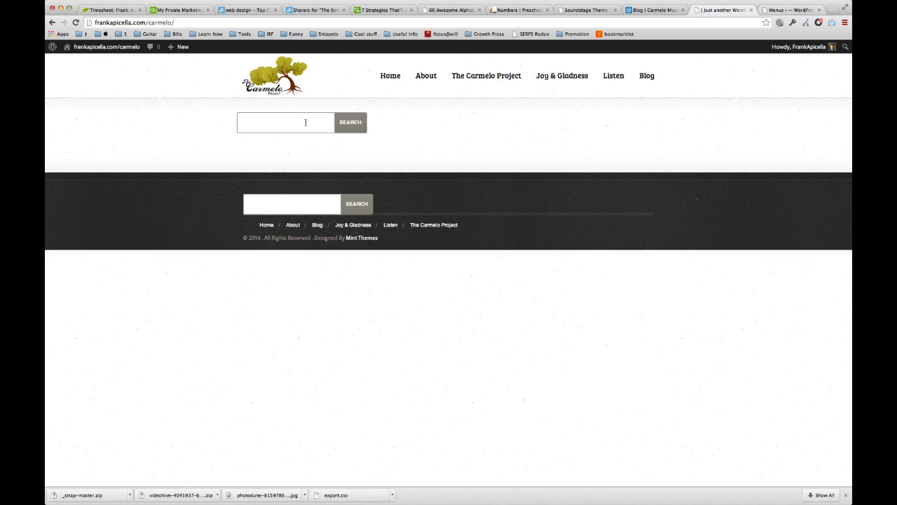
mouse_move(698, 213)
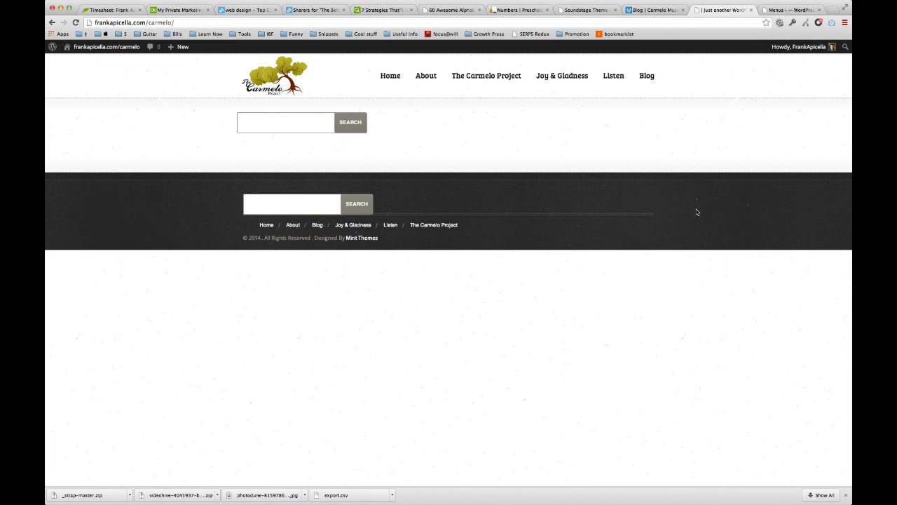
mouse_move(697, 102)
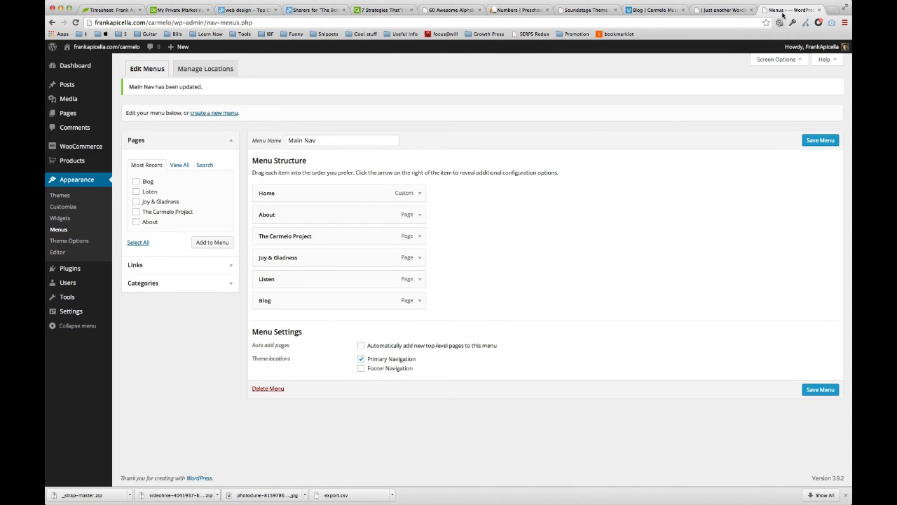
mouse_move(435, 386)
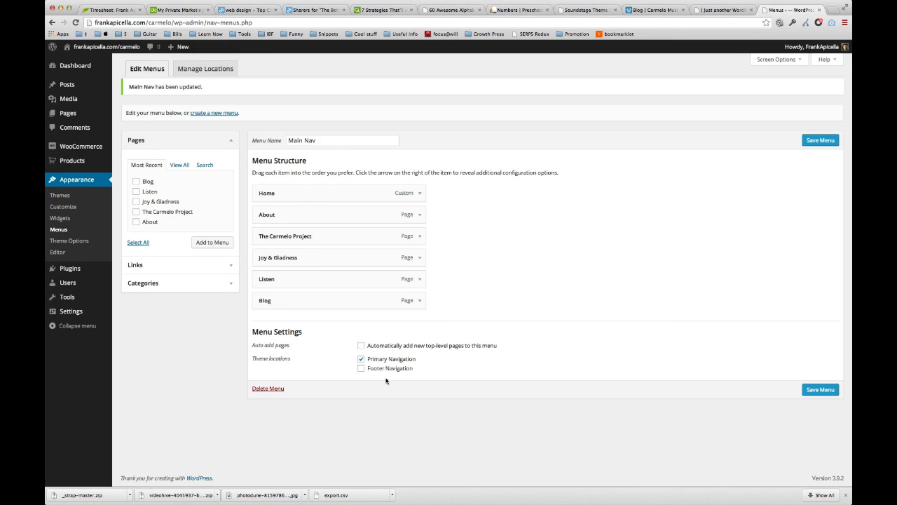
mouse_move(420, 364)
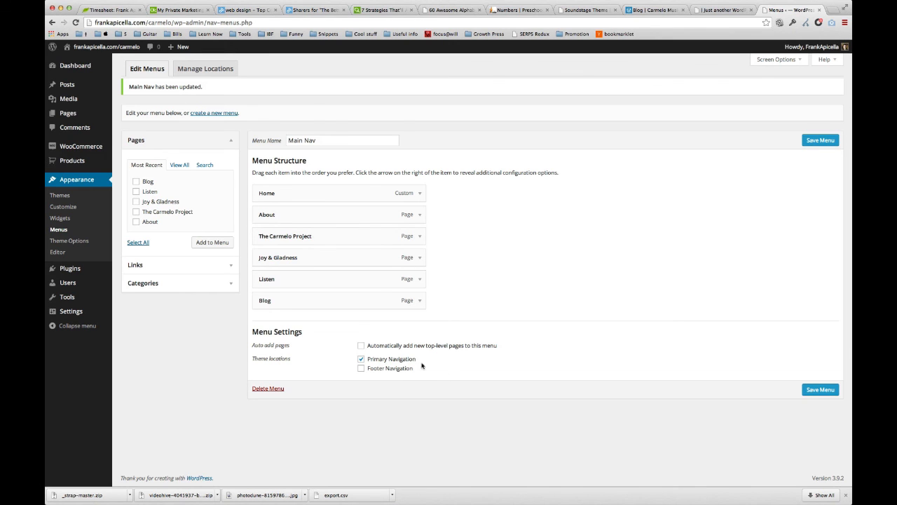